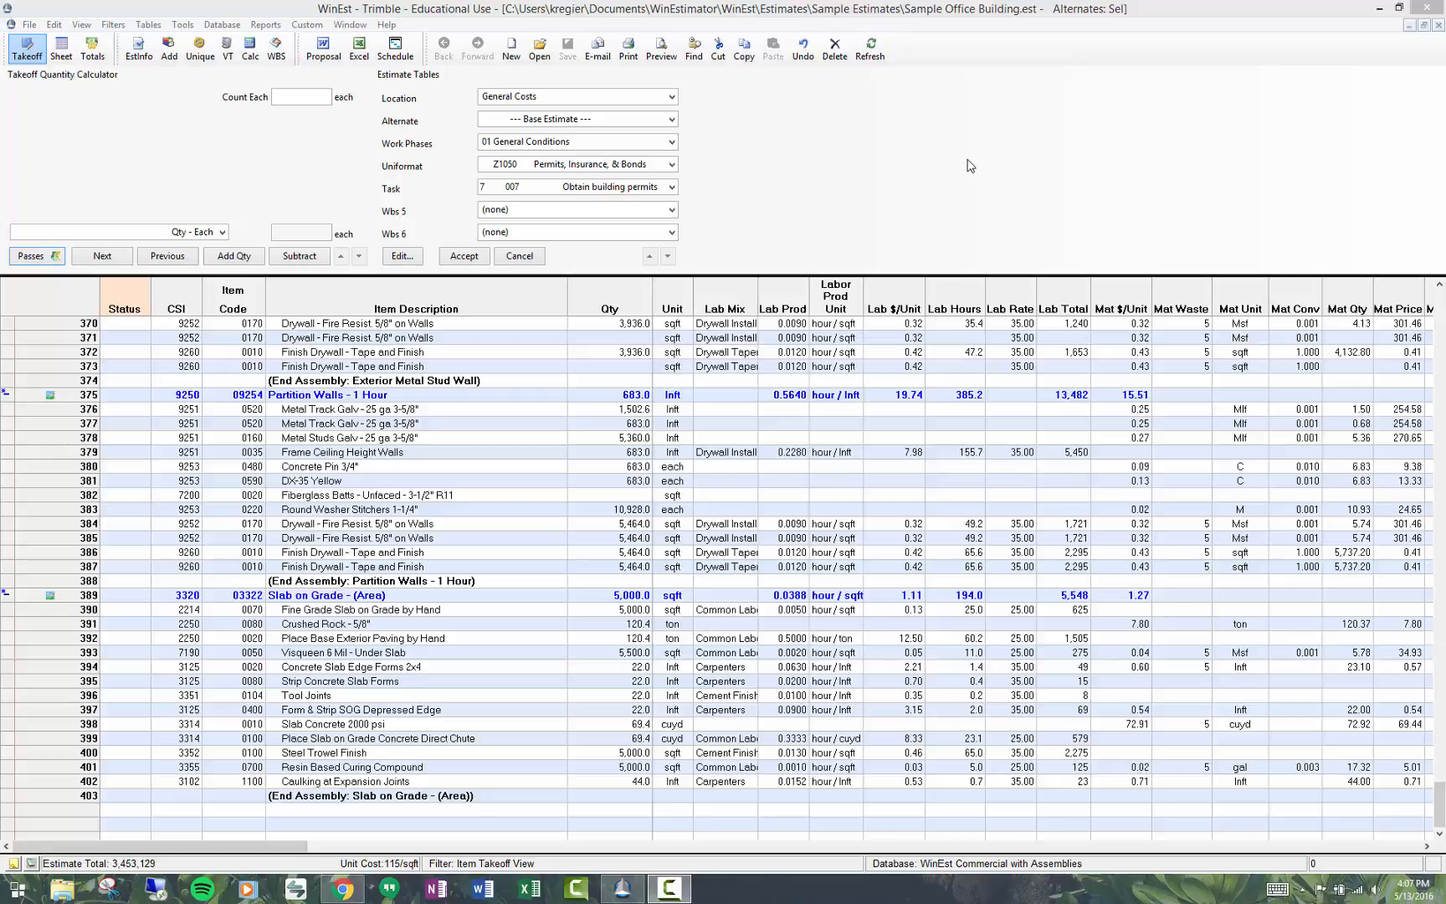
mouse_move(506, 585)
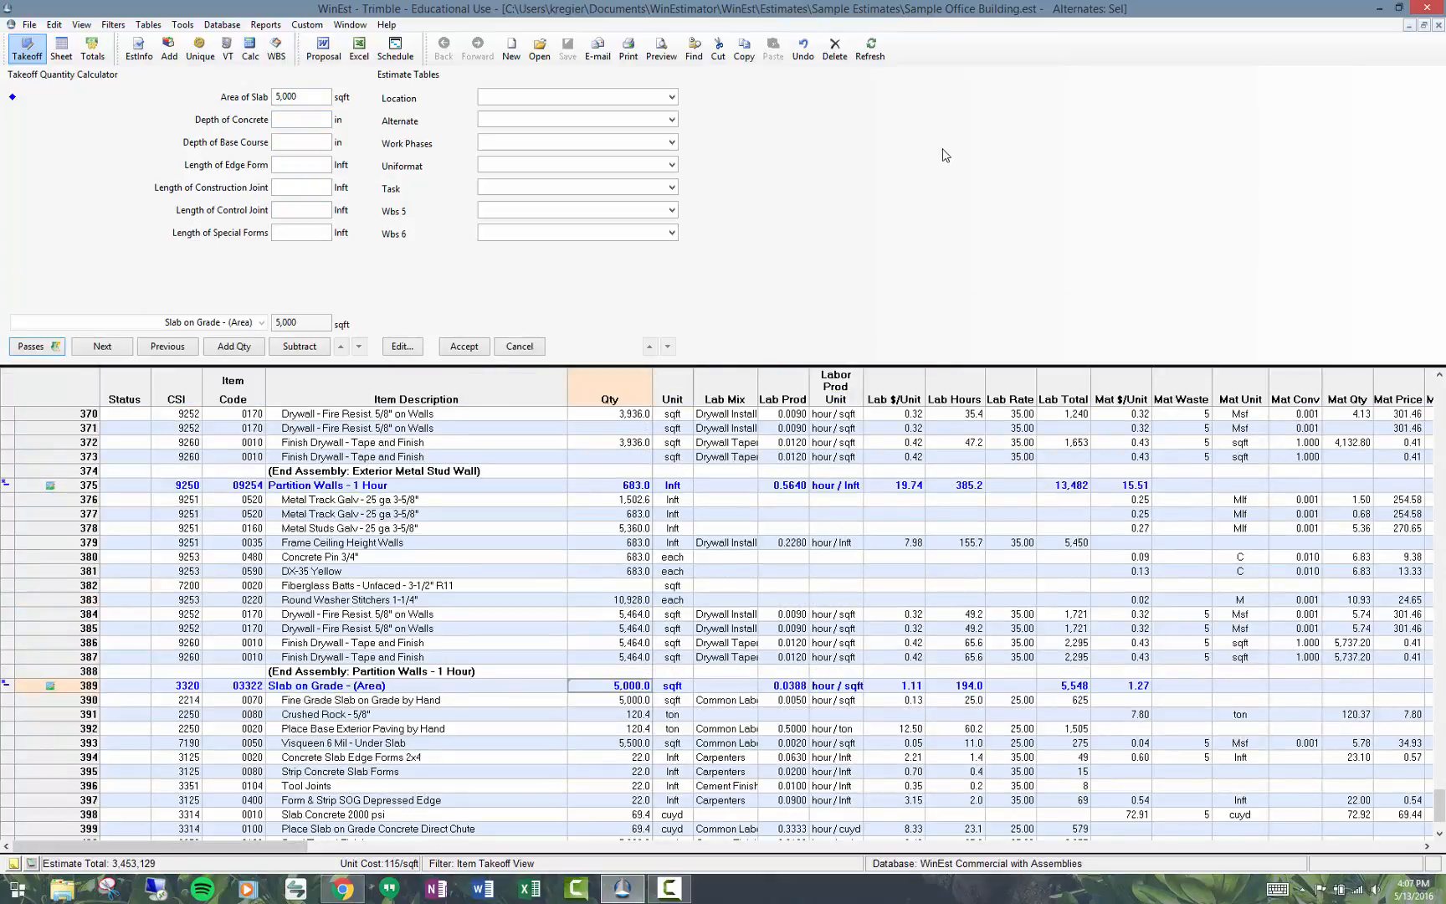
mouse_move(516, 373)
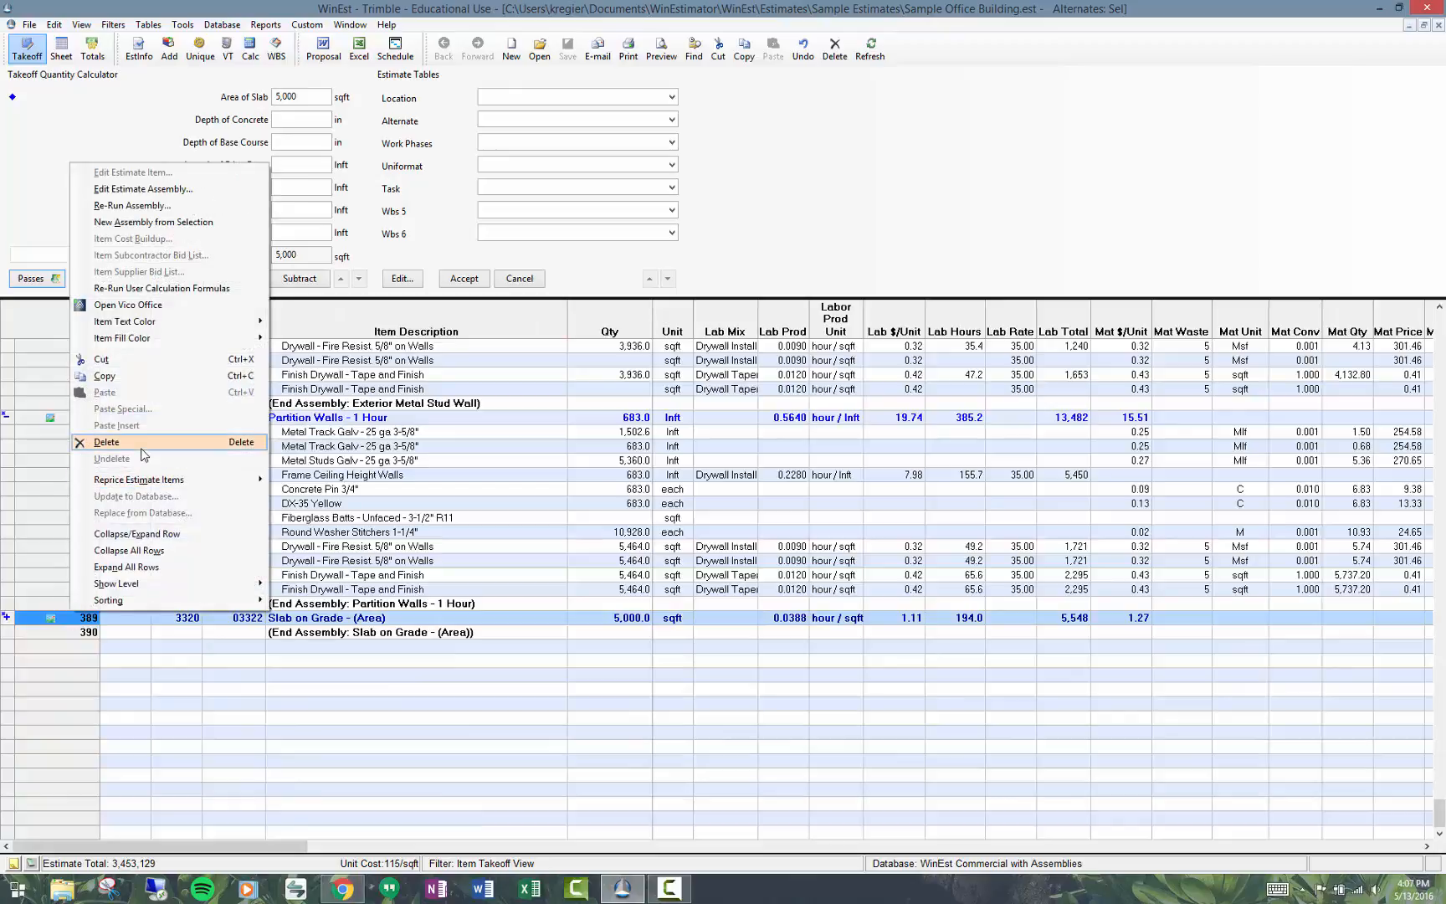
- Delete the Slab on Grade (Area) assembly and pick it again from Assemblies > Concrete Flatwork
left_click(107, 442)
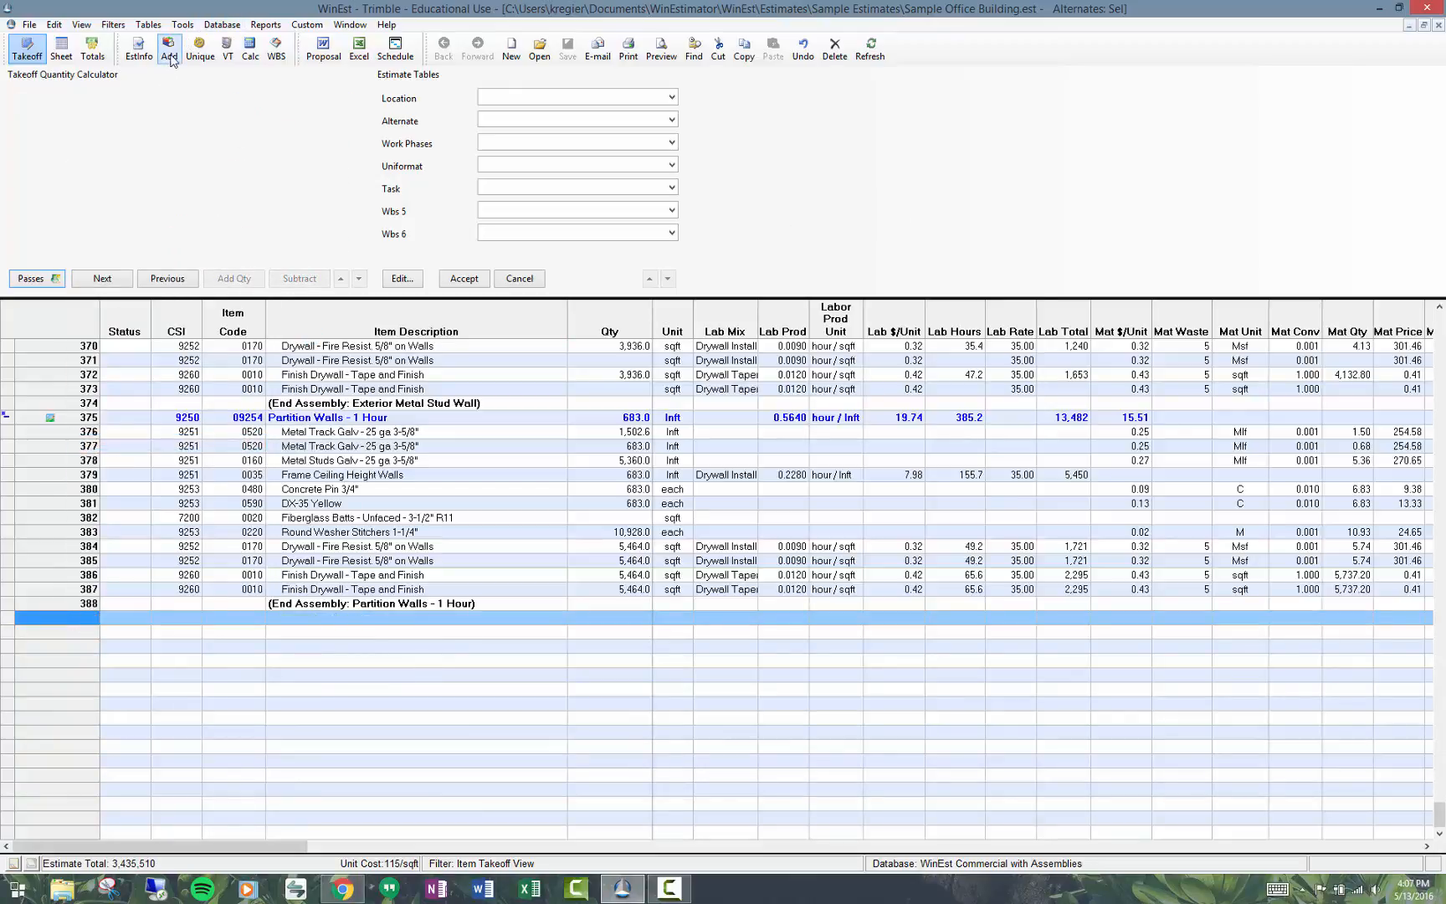
left_click(169, 47)
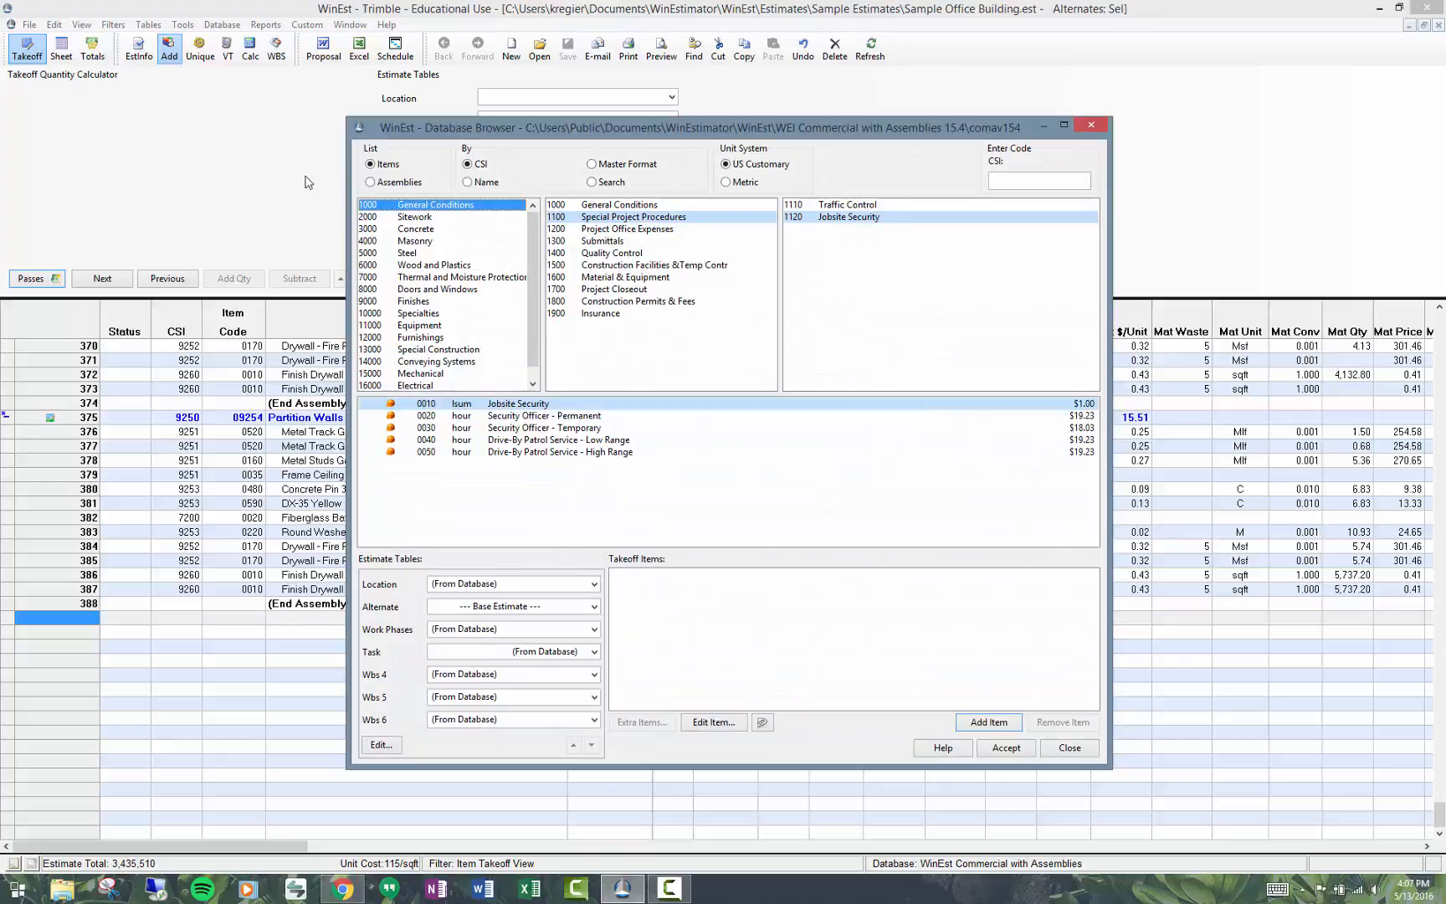
left_click(372, 182)
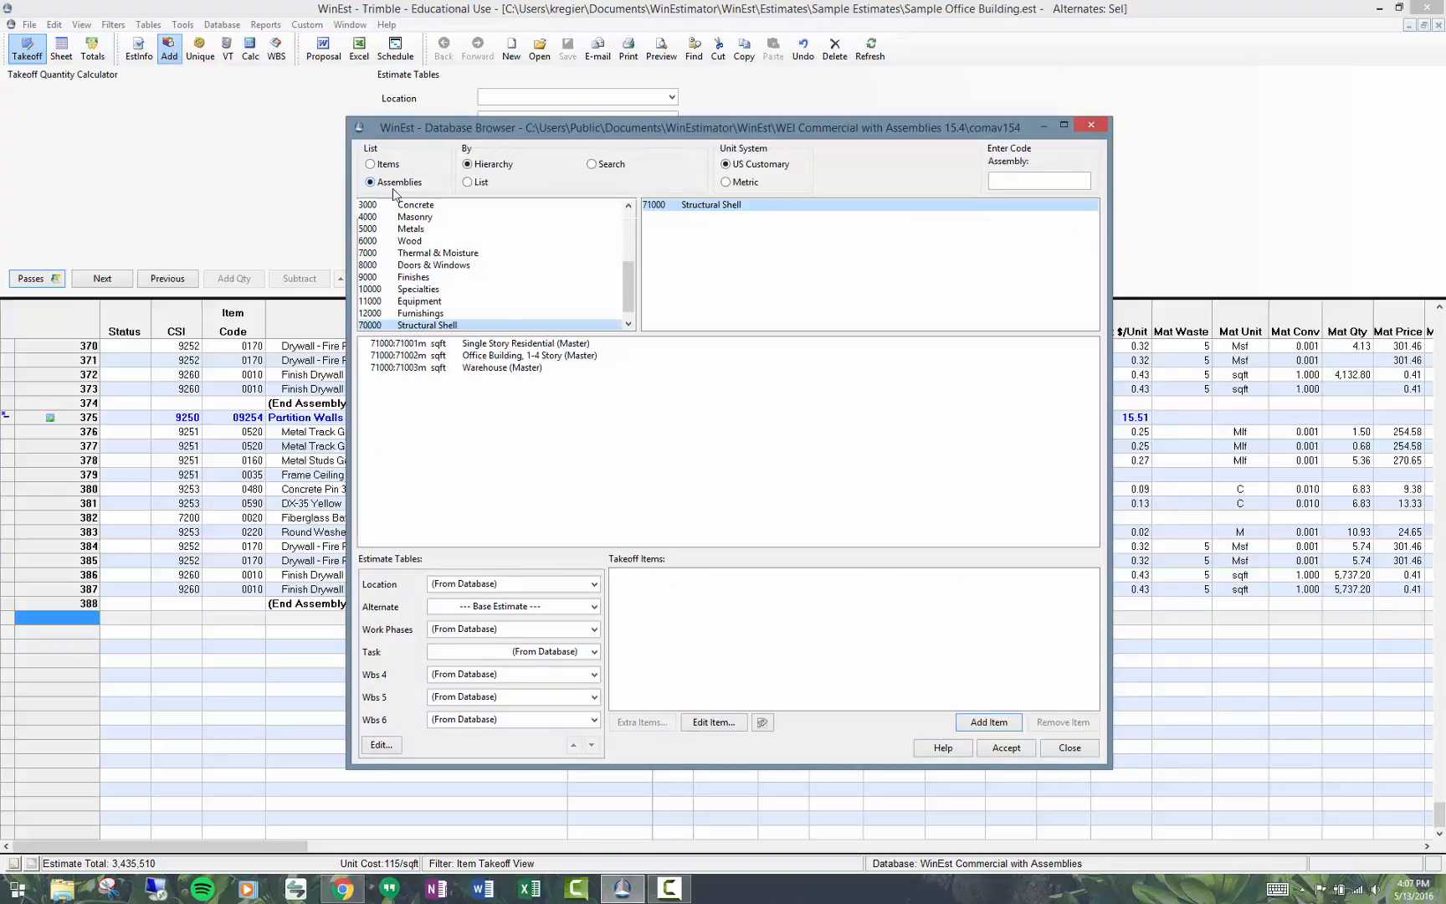
left_click(415, 205)
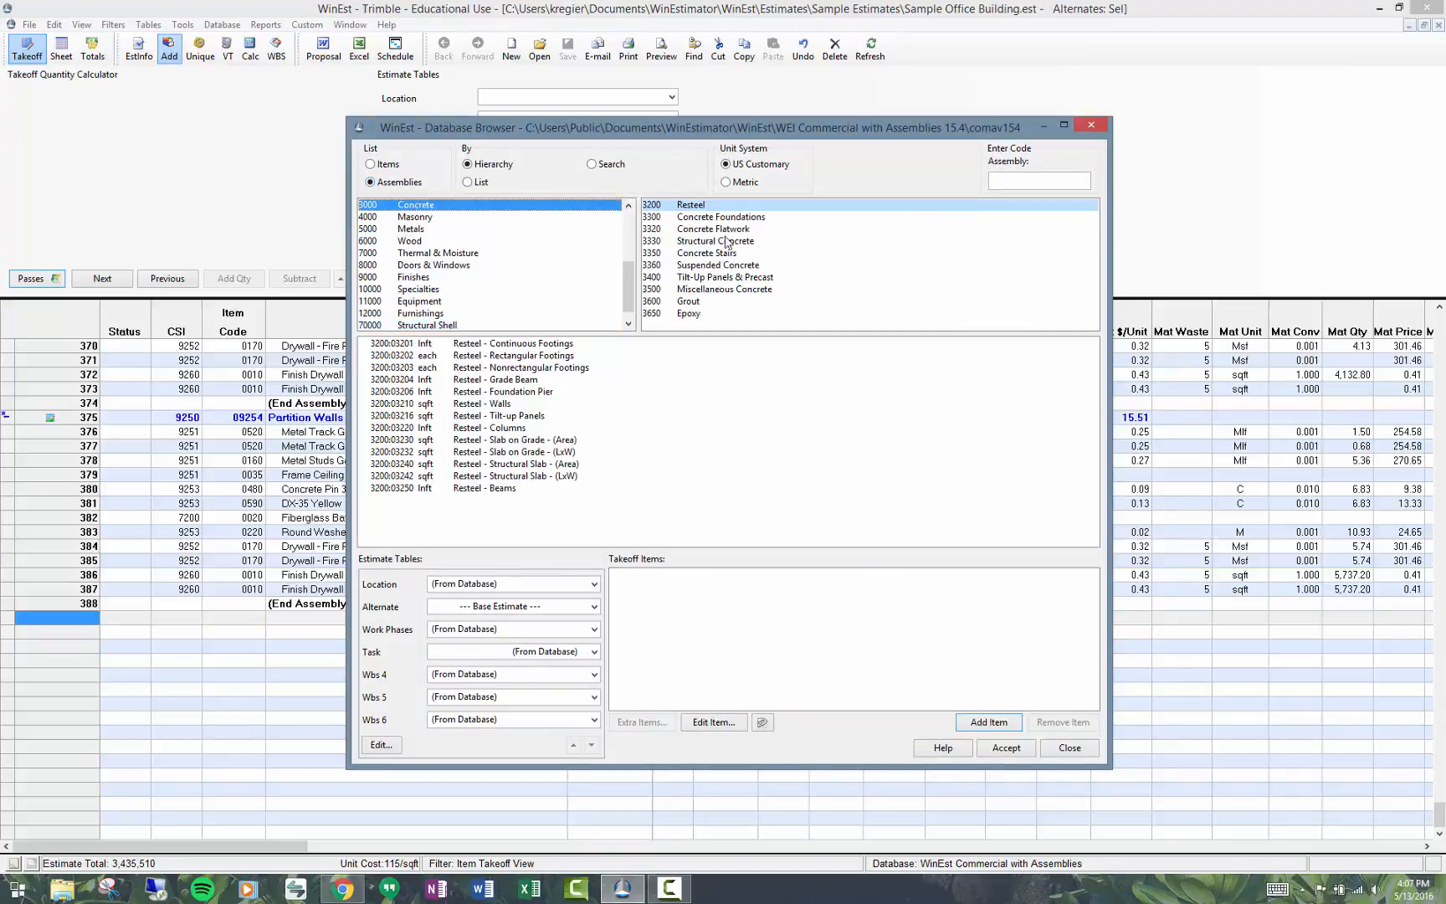
left_click(715, 229)
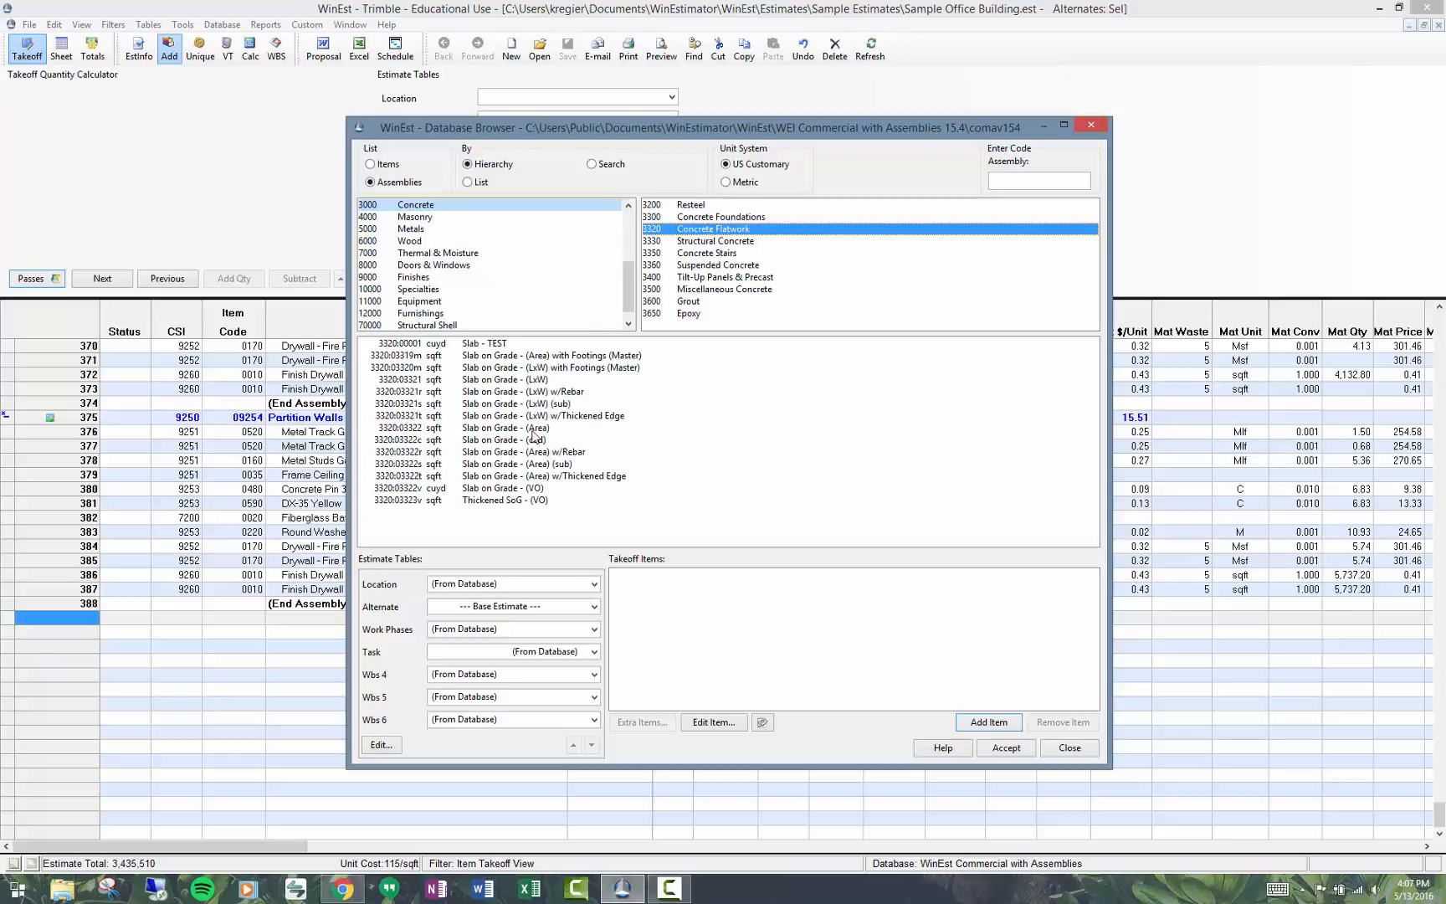
left_click(505, 427)
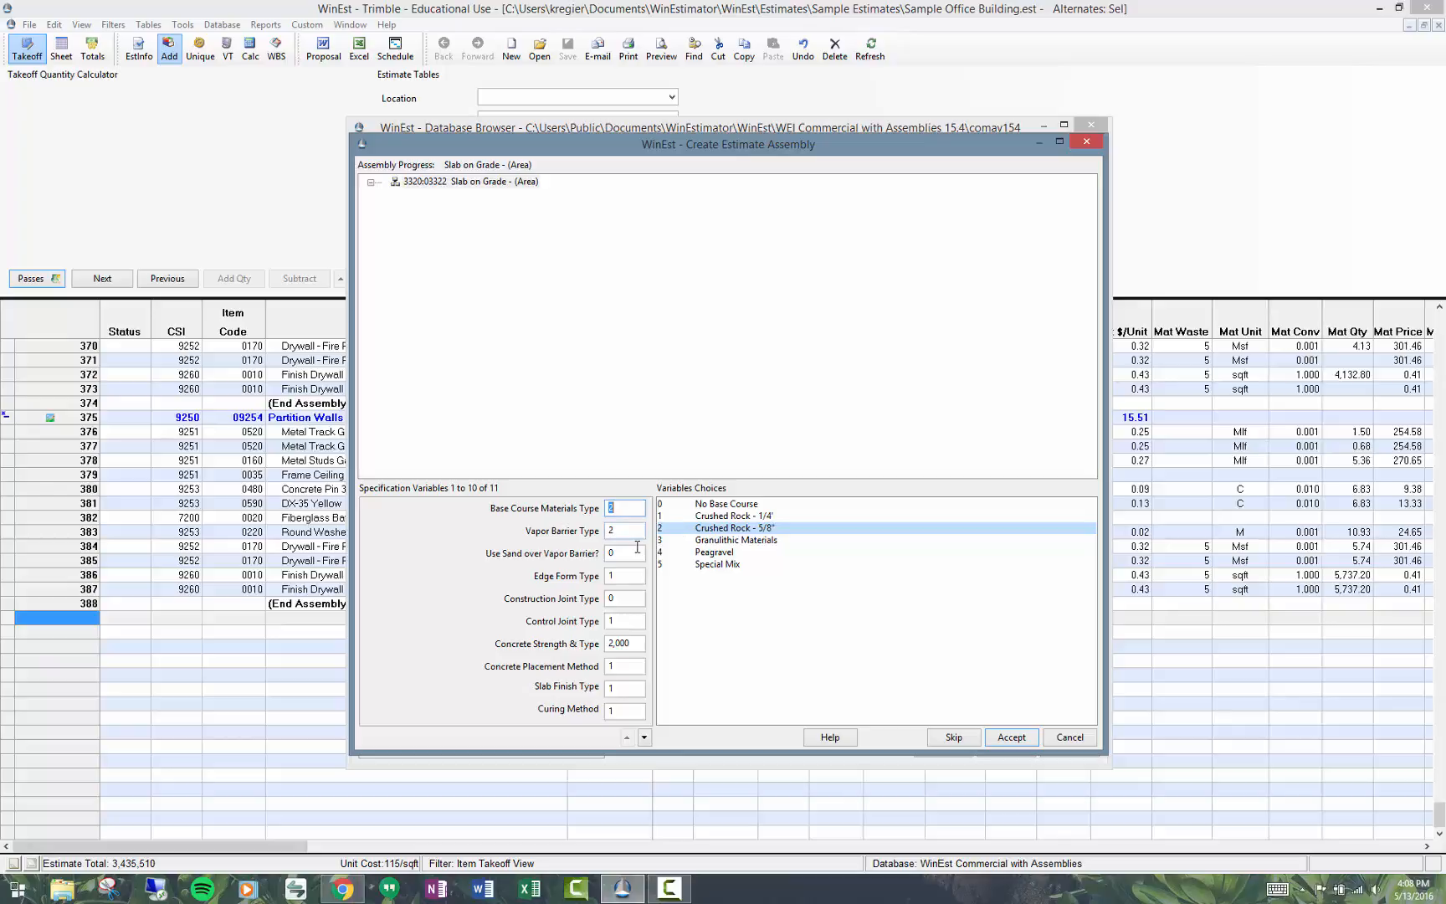
- Accept the slab's default specification choices and item picks, finish, and close the database
left_click(625, 643)
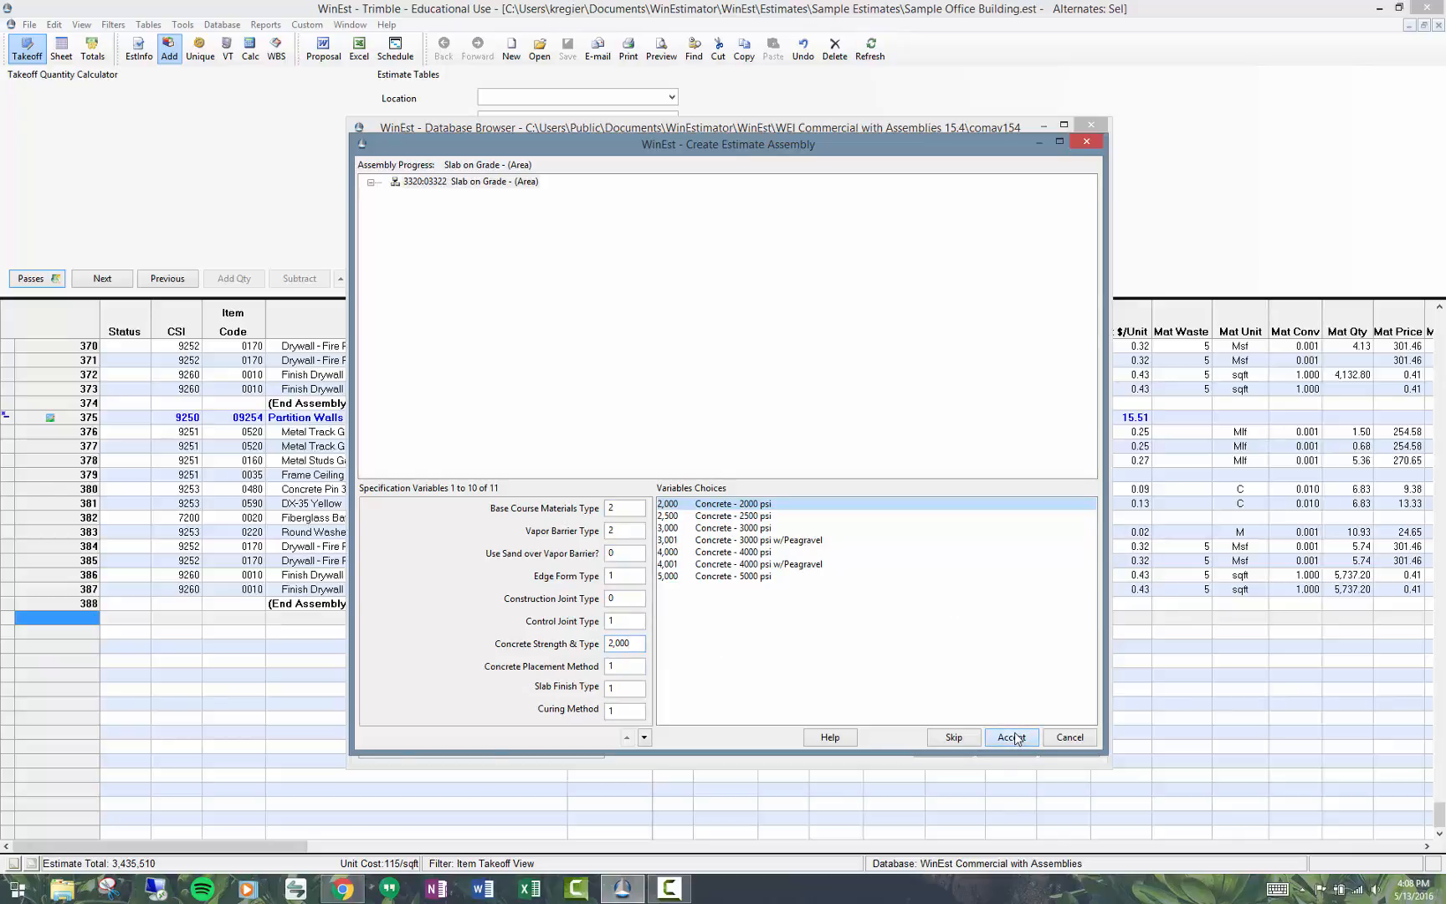
left_click(1010, 738)
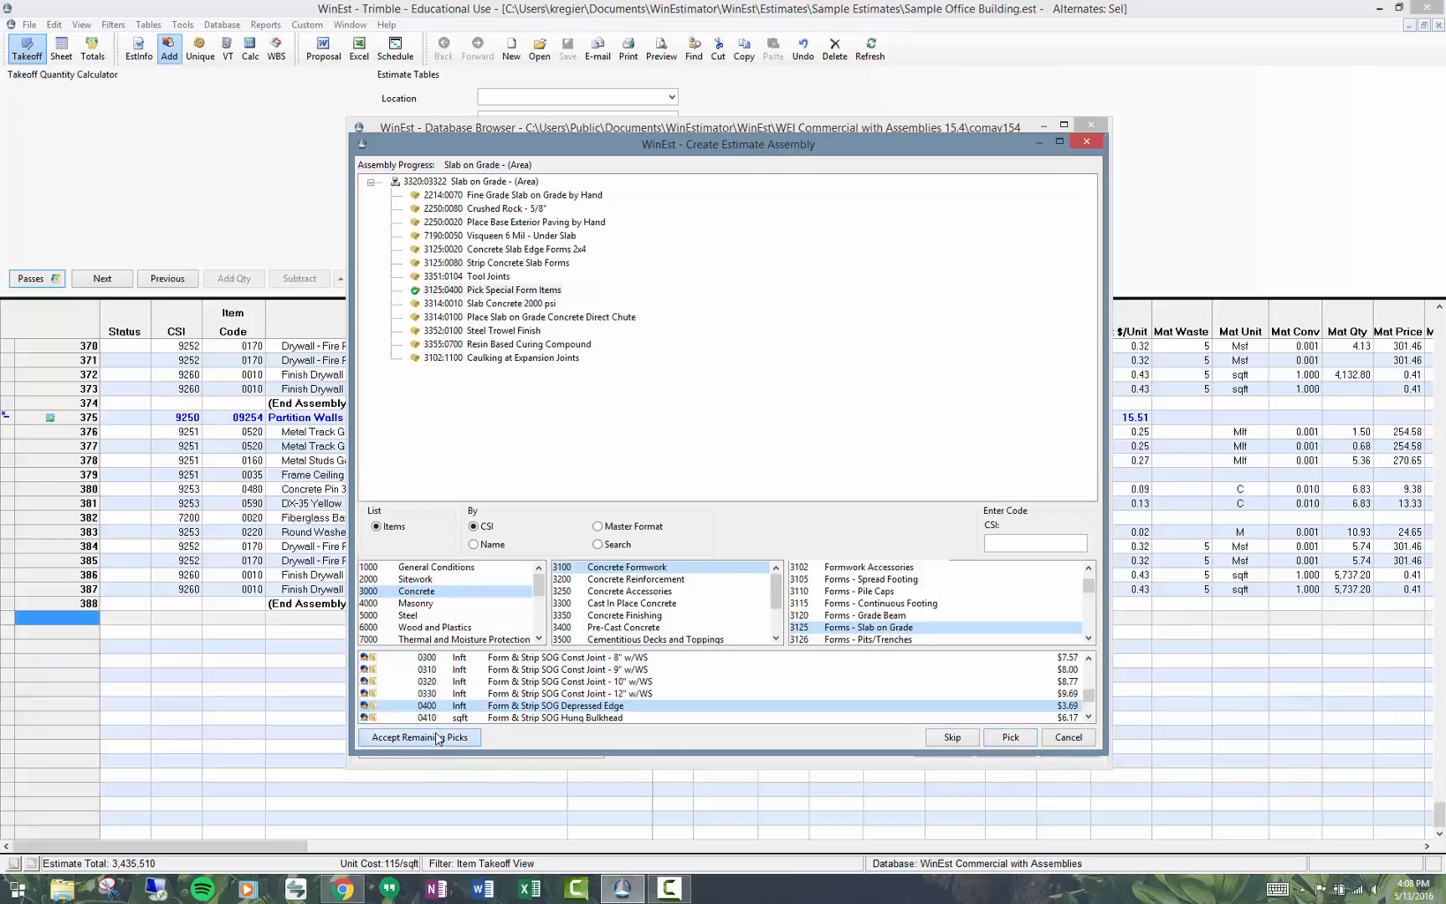
left_click(418, 738)
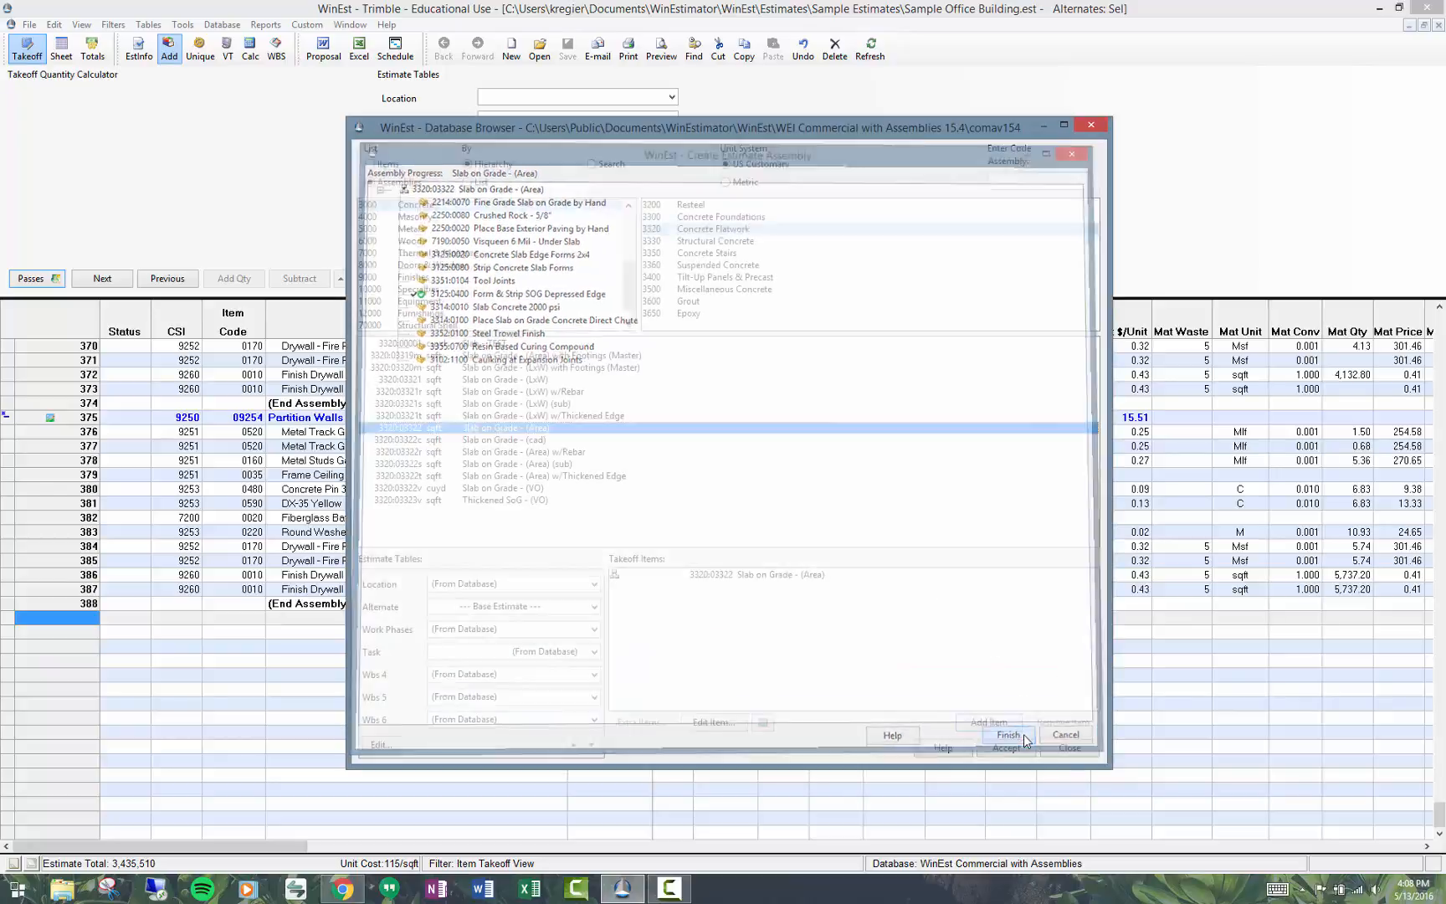
left_click(1006, 735)
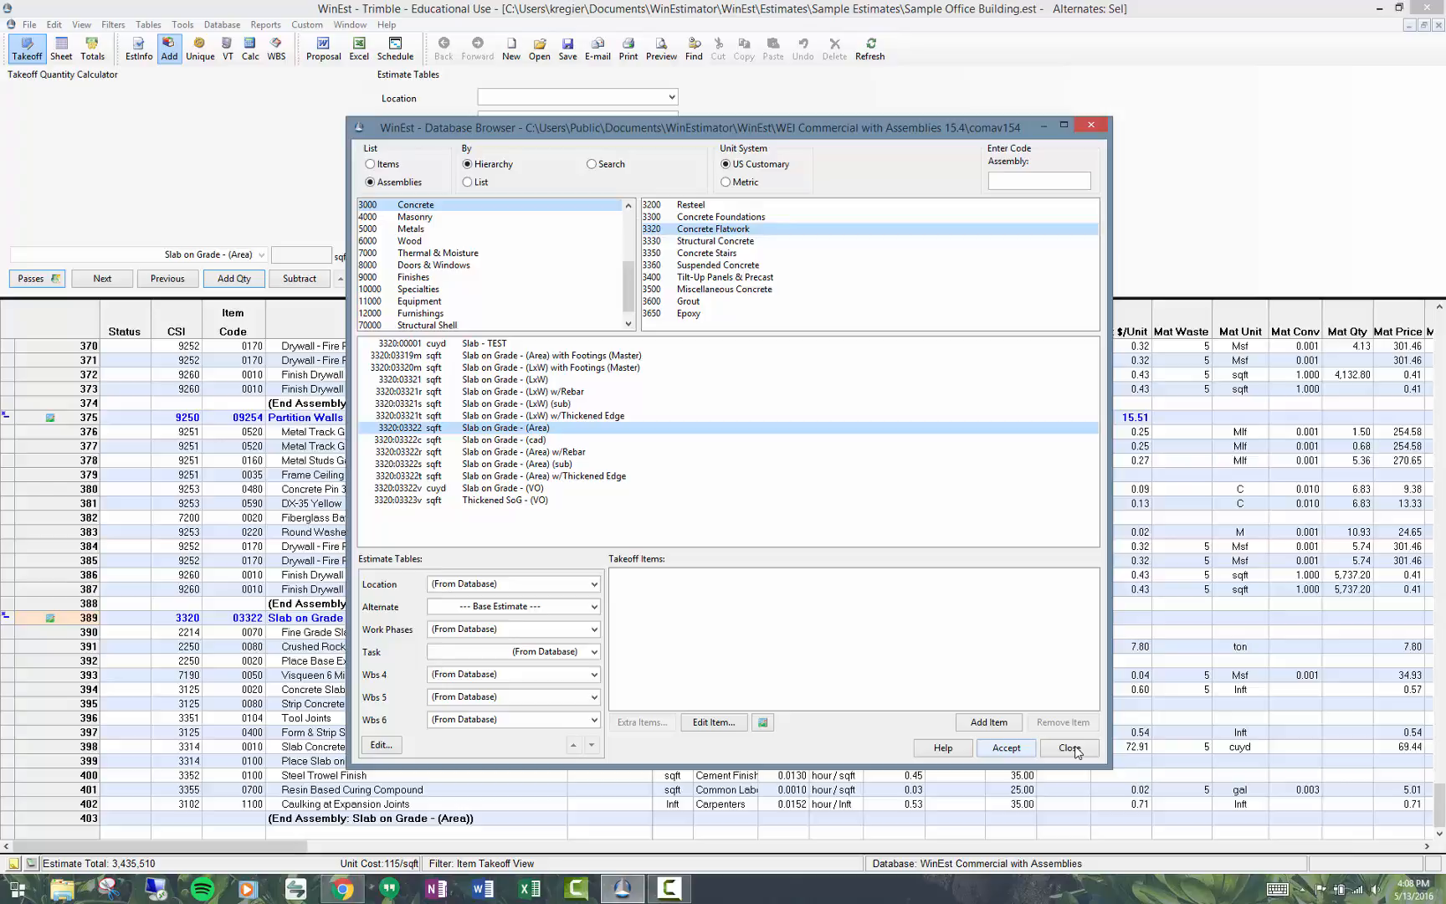
left_click(1069, 747)
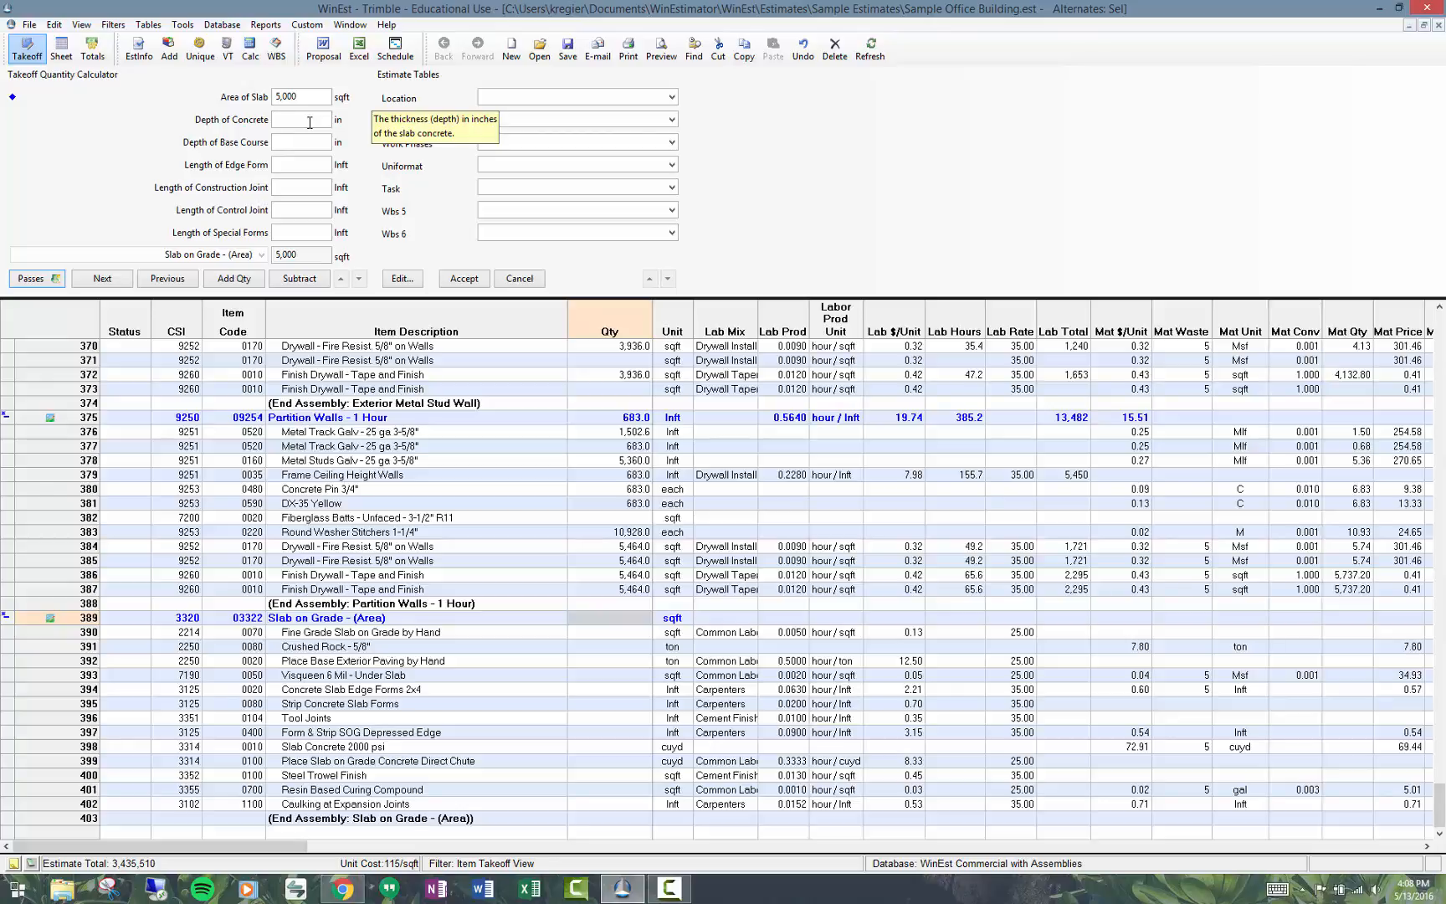
- Enter 22 lnft for forms and joints, add the quantities, and select the slab assembly row
type("22")
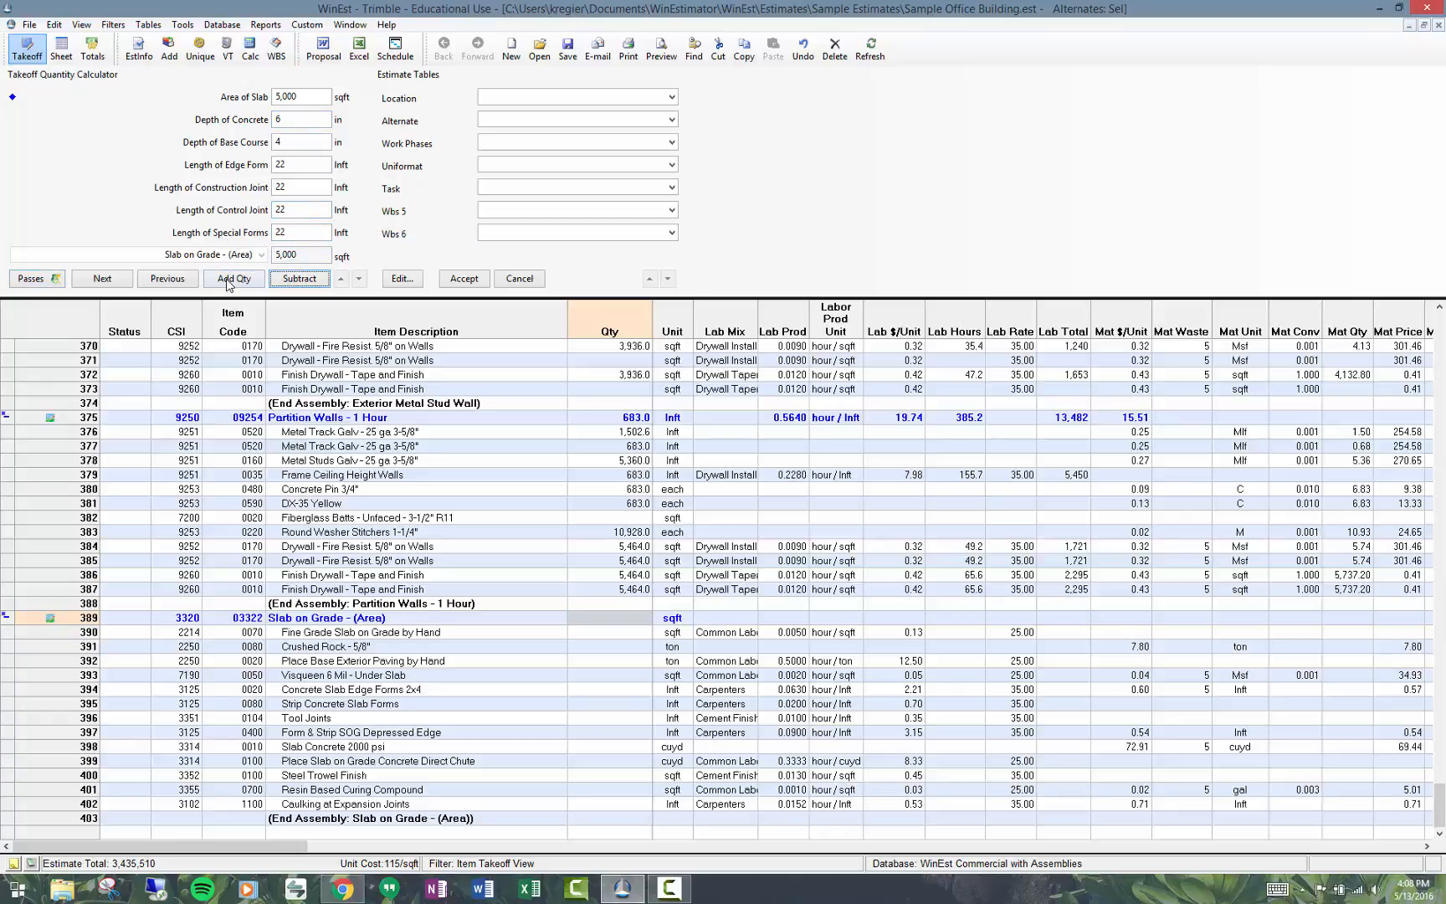
left_click(233, 279)
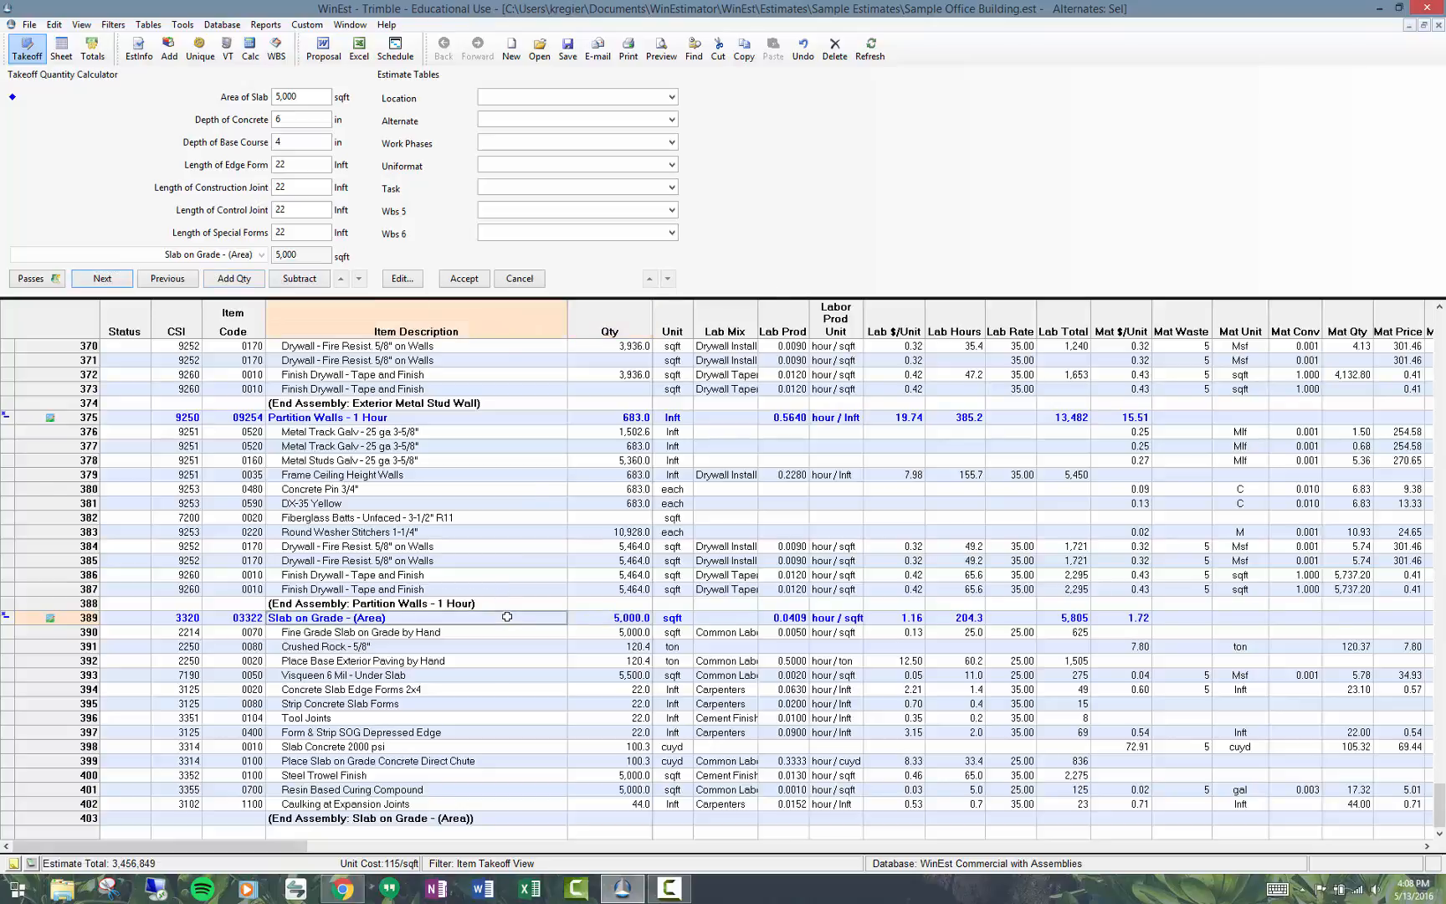
left_click(88, 616)
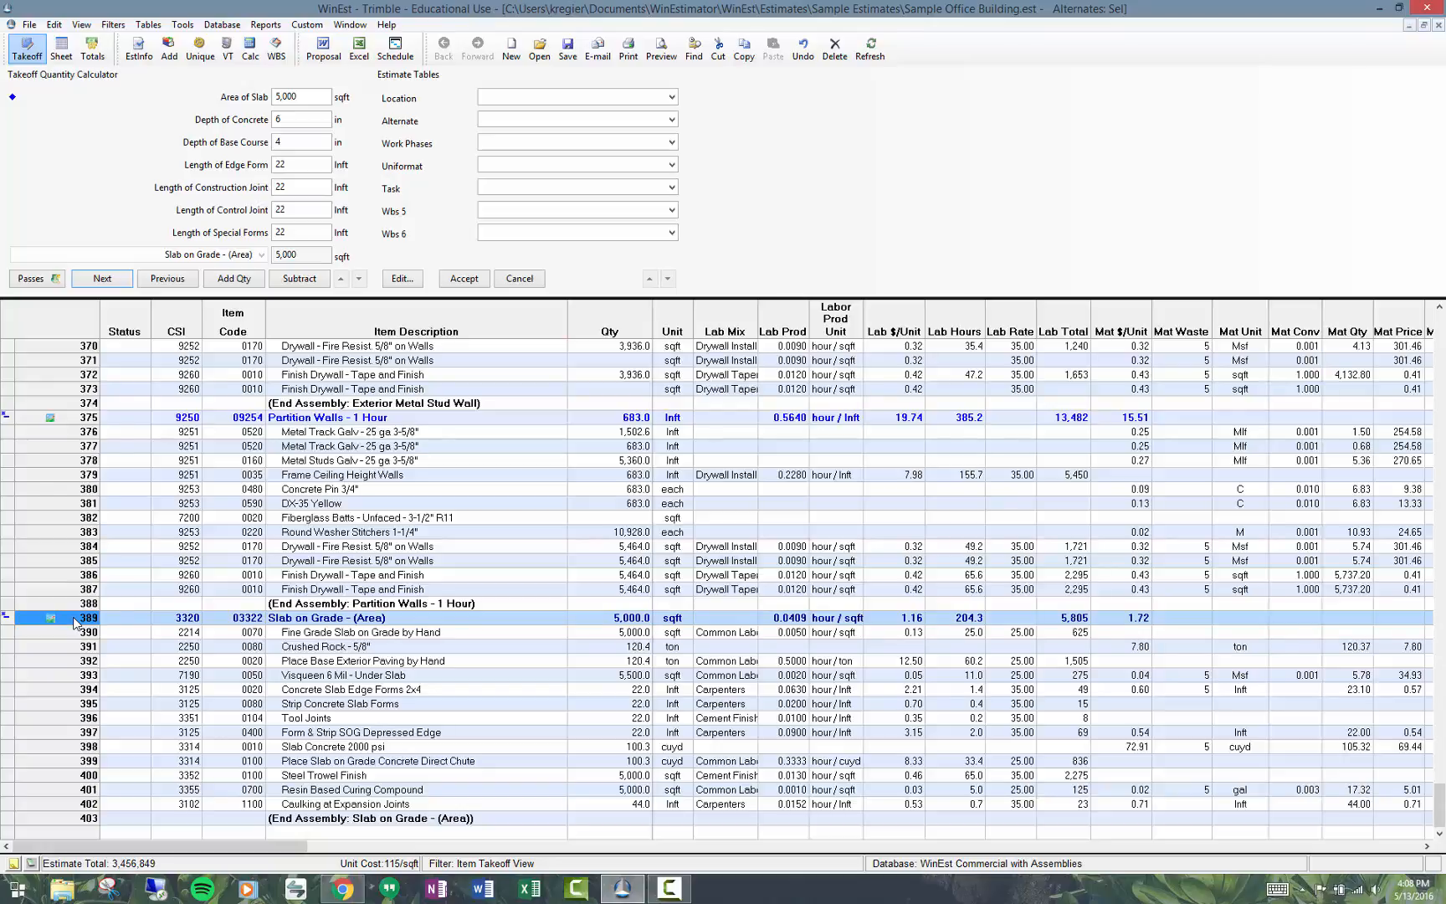
- Re-run the Slab on Grade (Area) assembly without preserving any fields
right_click(79, 618)
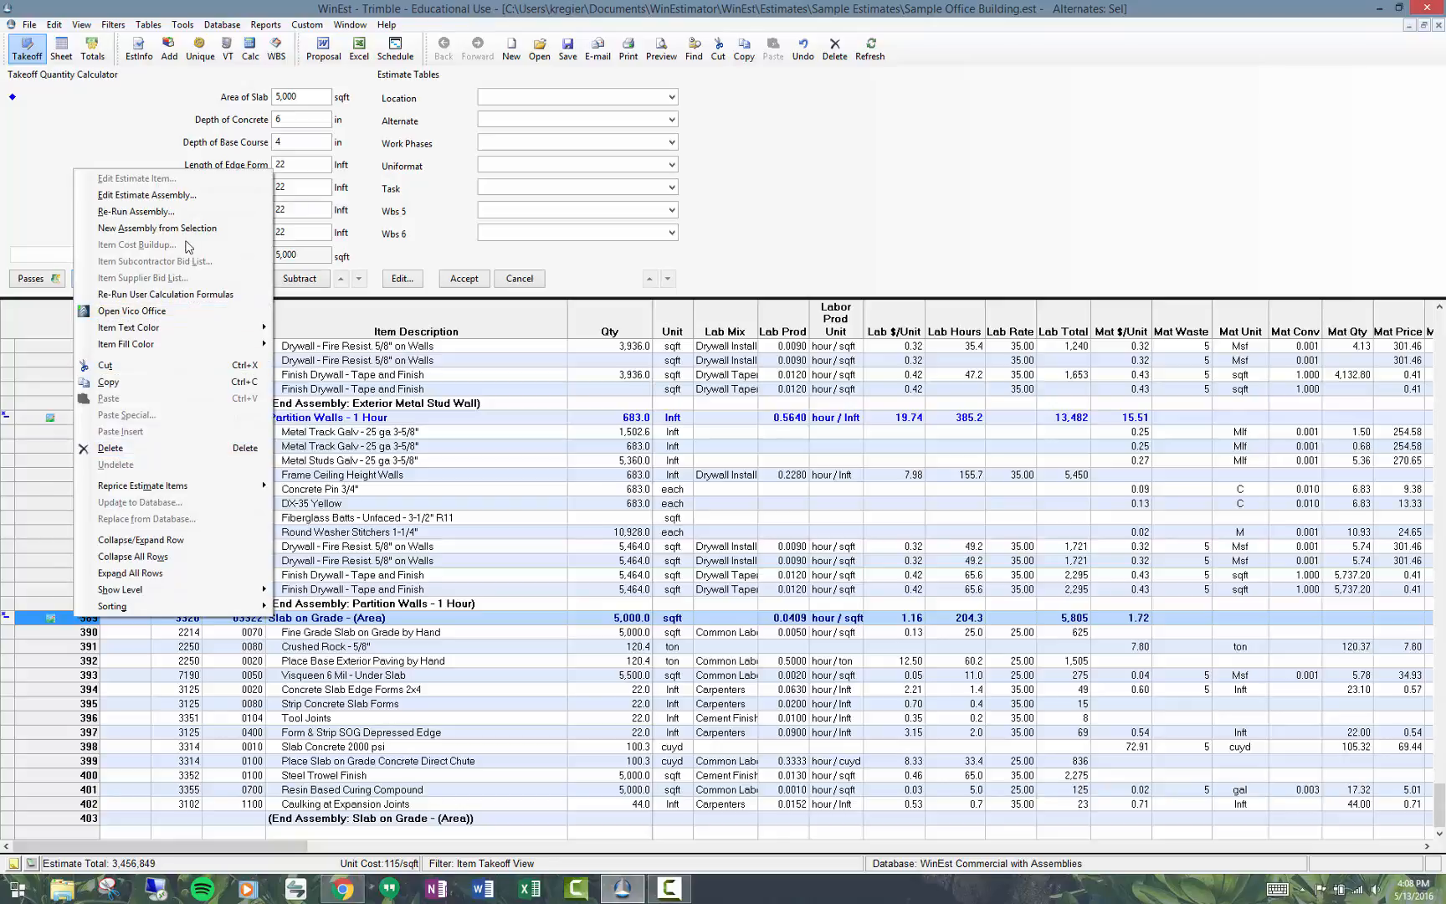
left_click(135, 211)
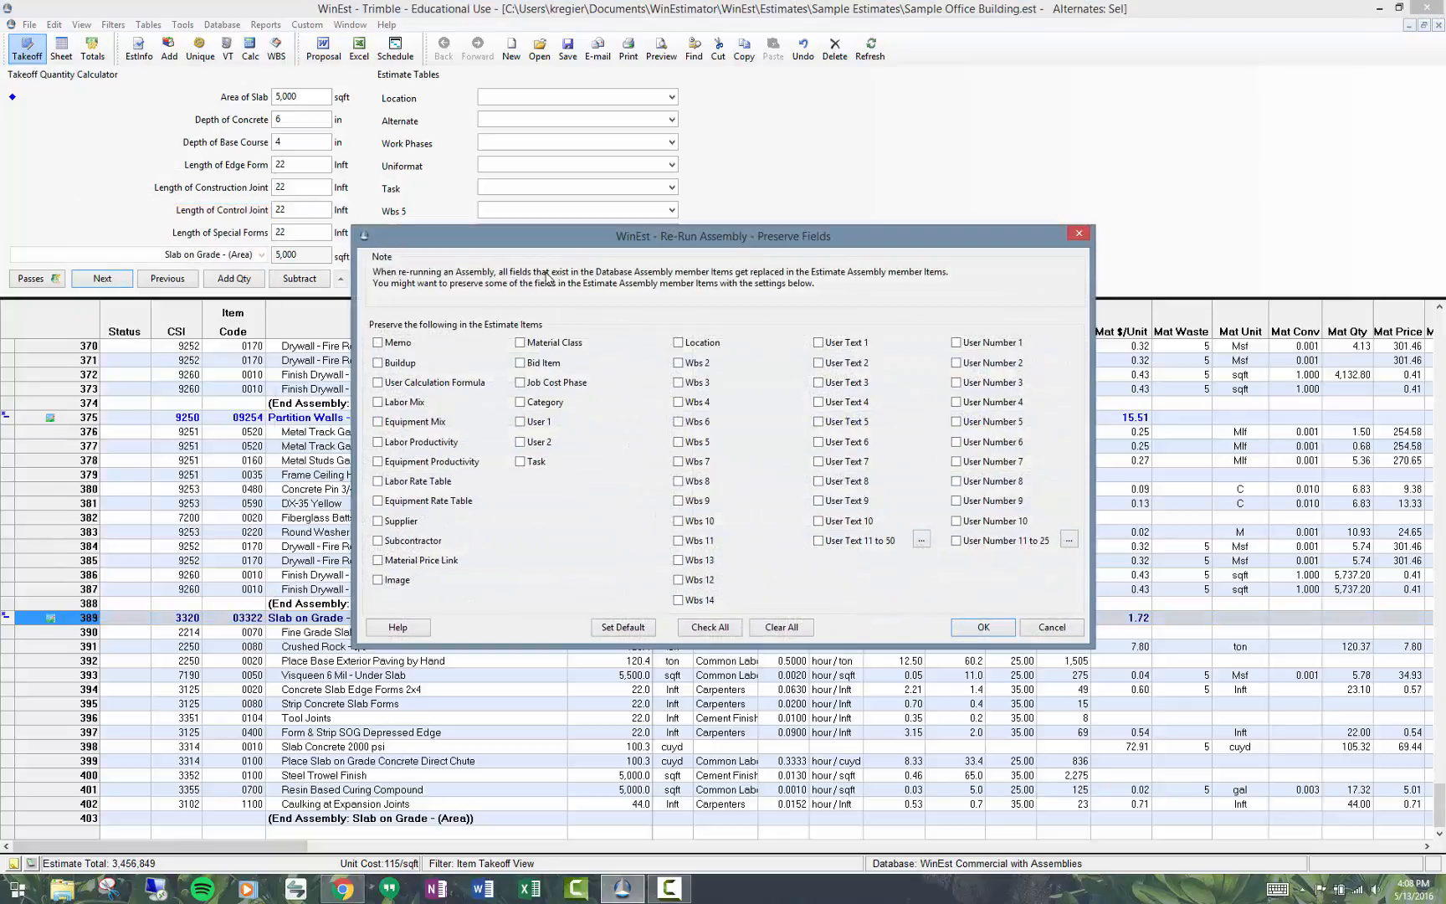
mouse_move(757, 246)
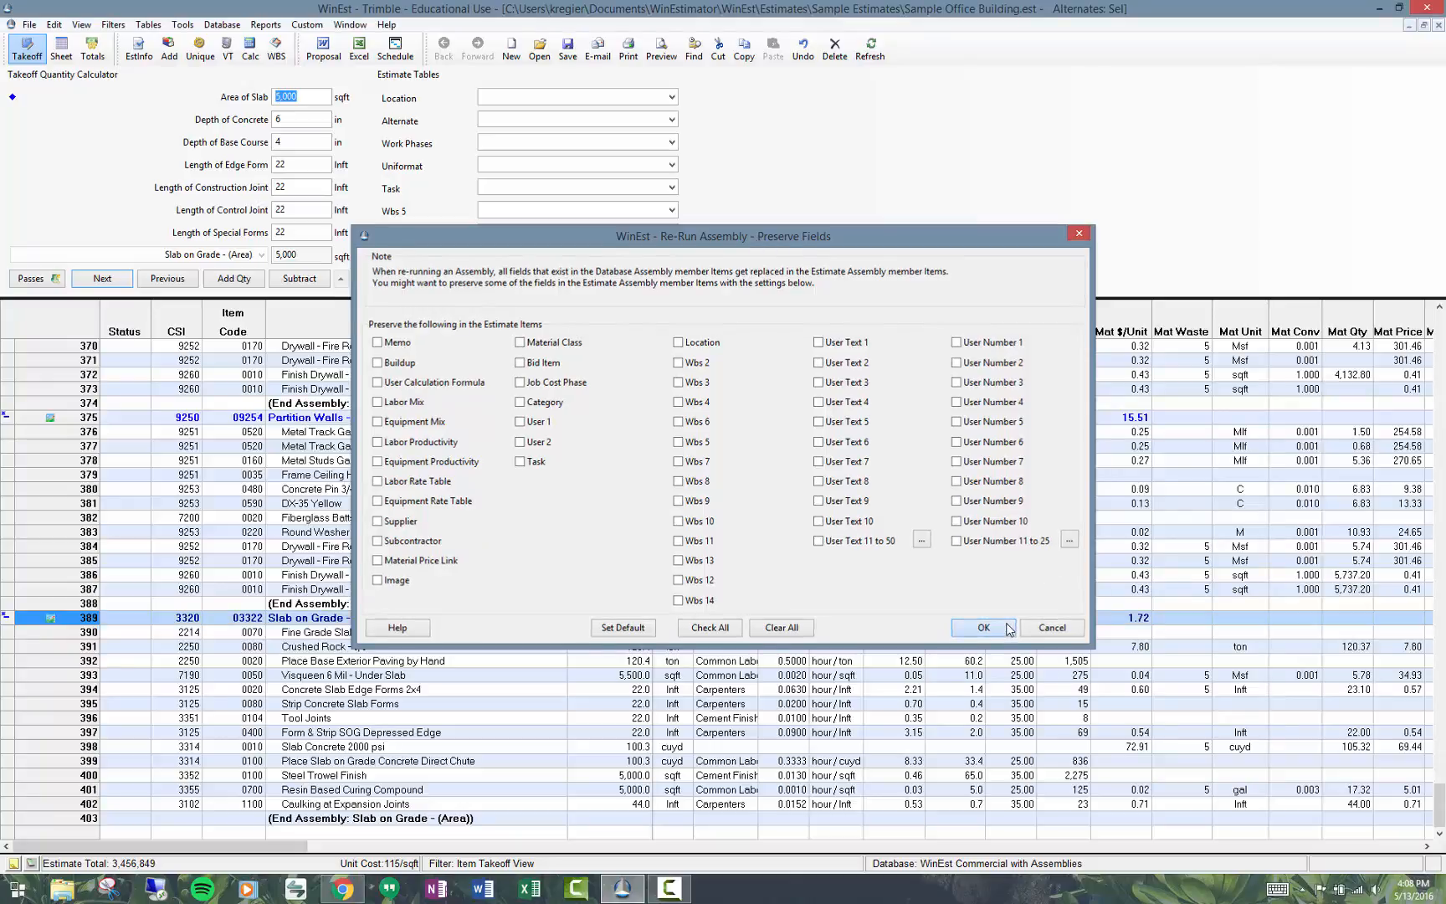
left_click(982, 627)
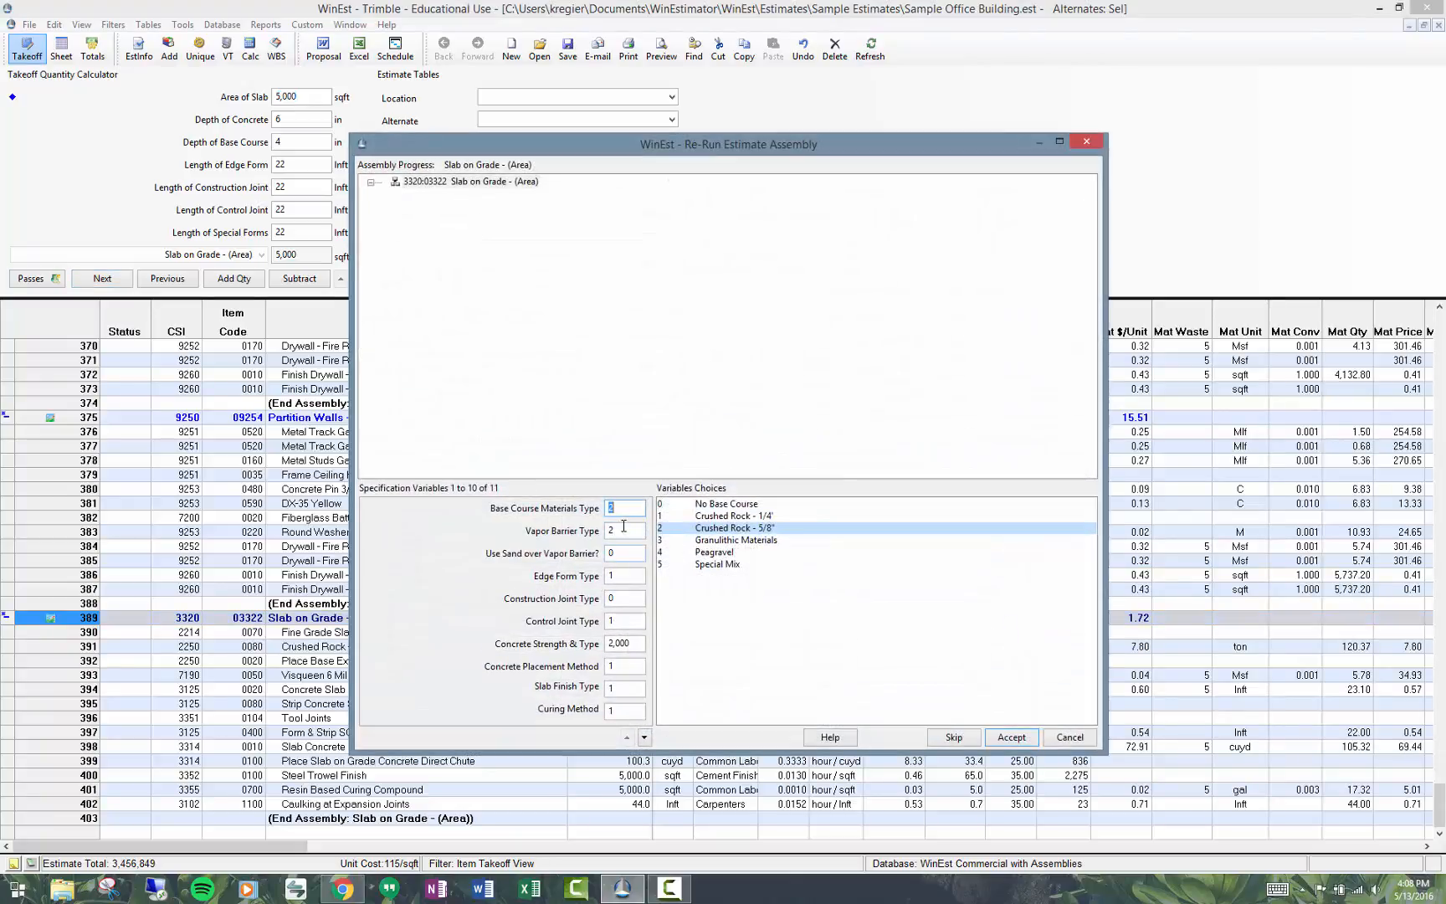
- Change Concrete Strength & Type to 3,000 Concrete - 3000 psi and accept
left_click(624, 643)
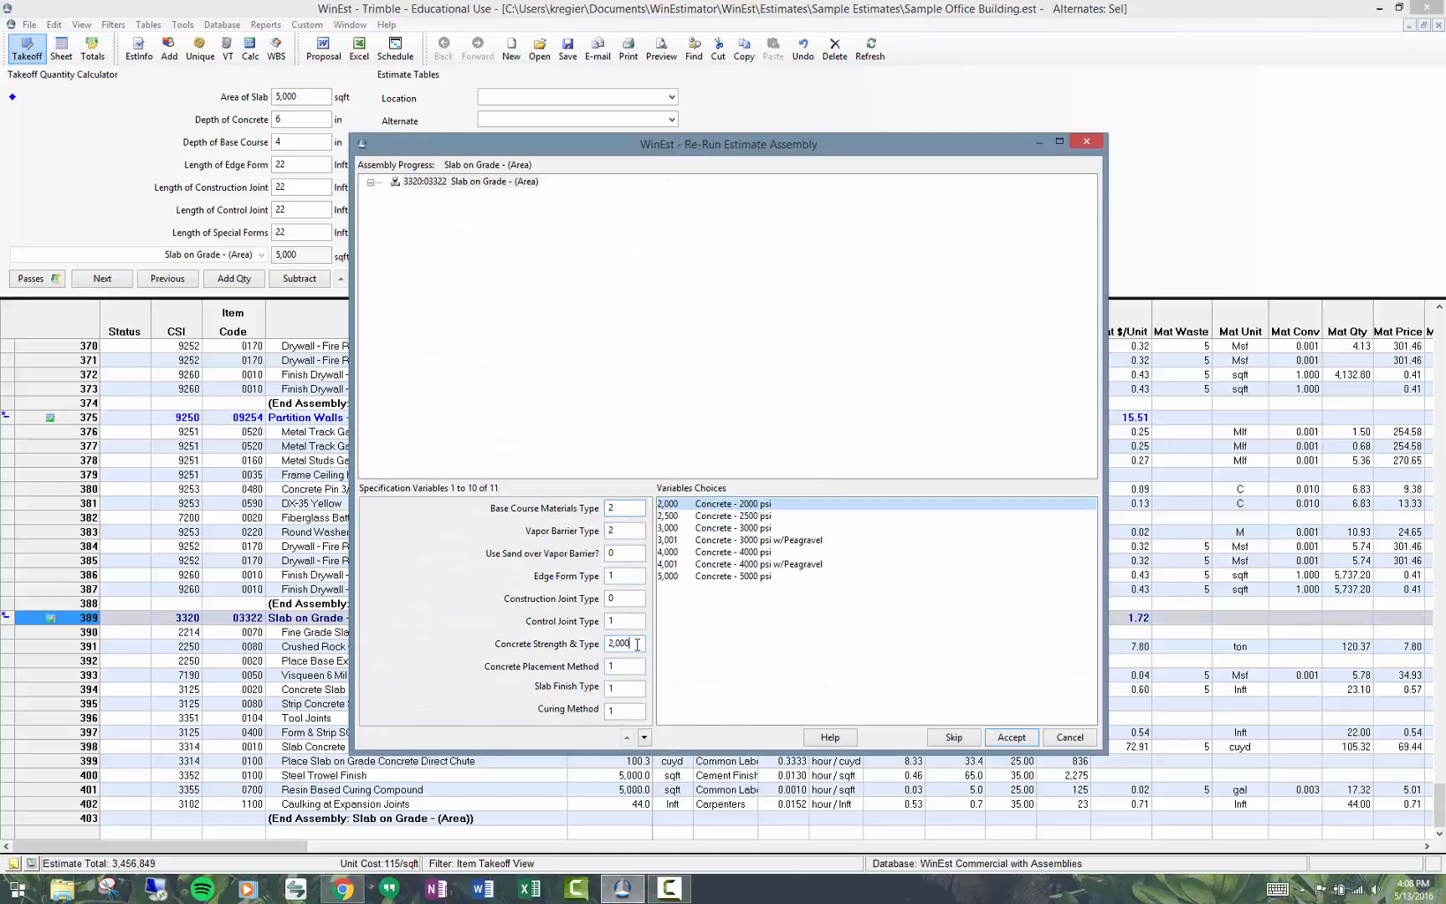
left_click(733, 528)
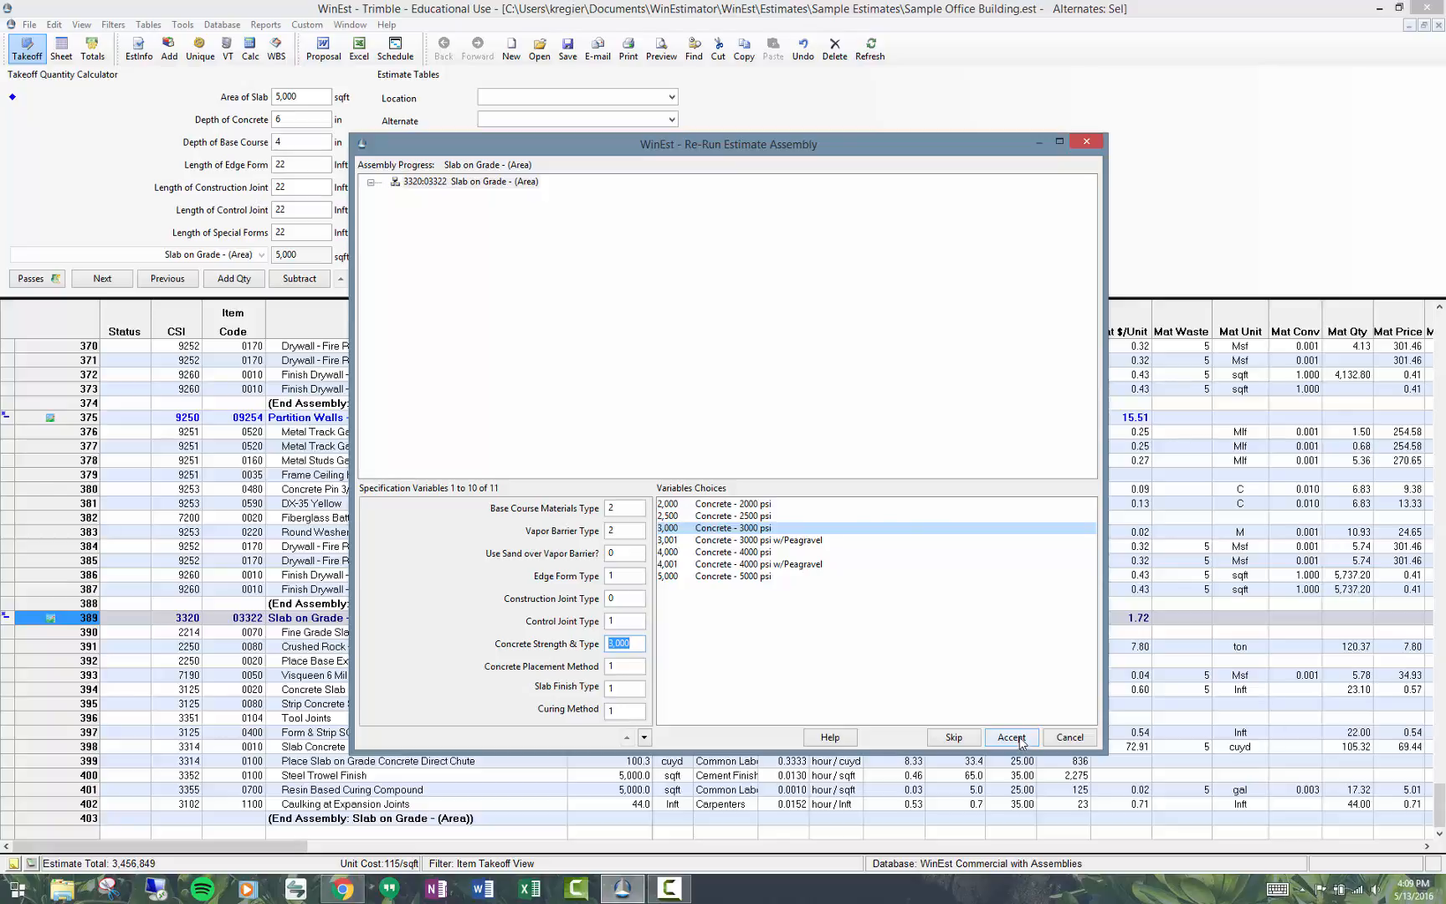
left_click(1009, 737)
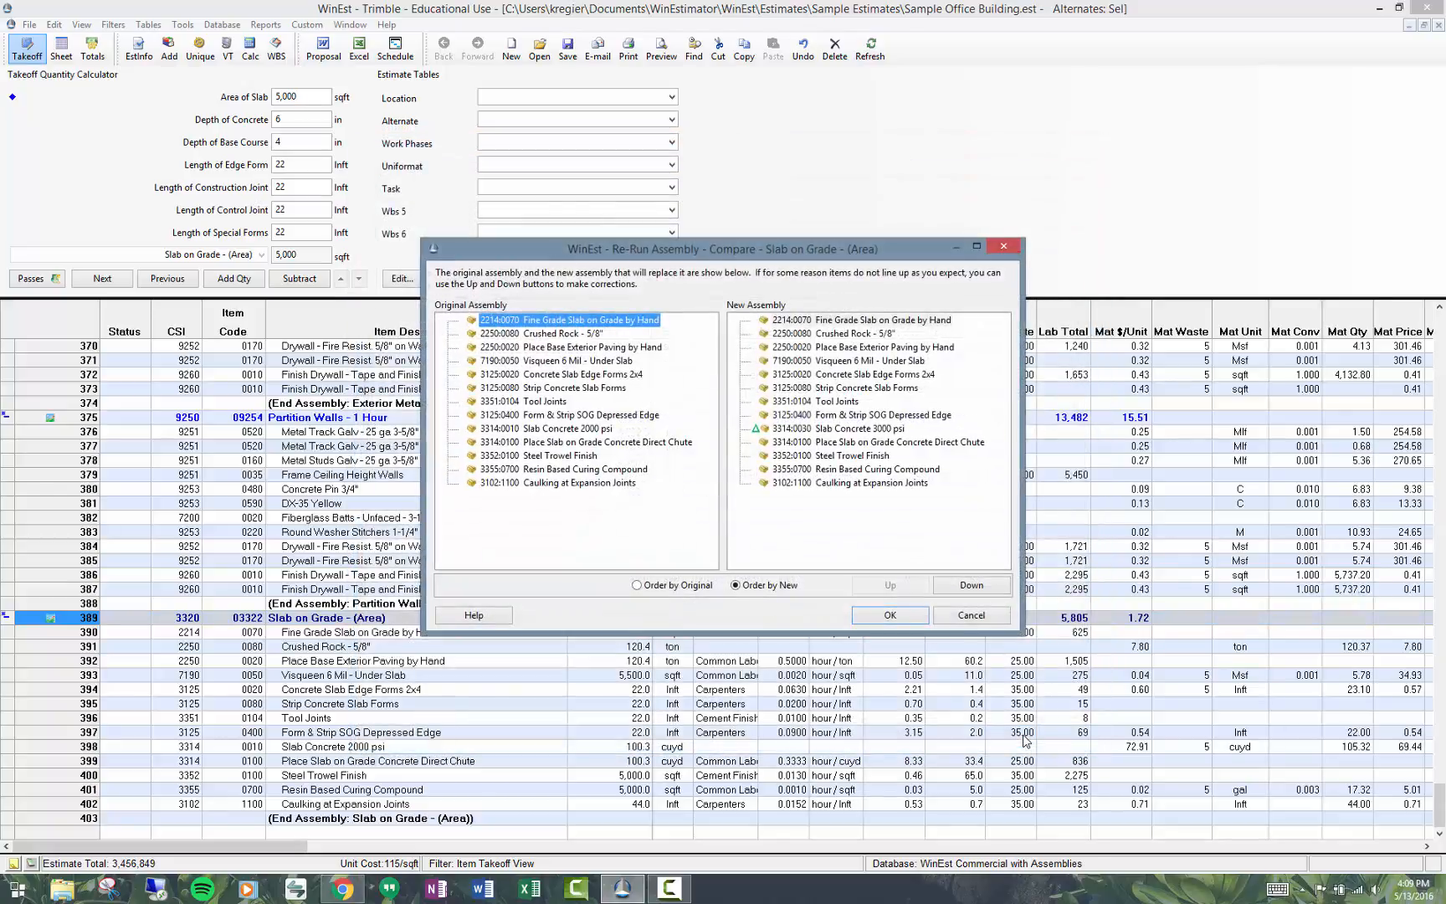
mouse_move(722, 486)
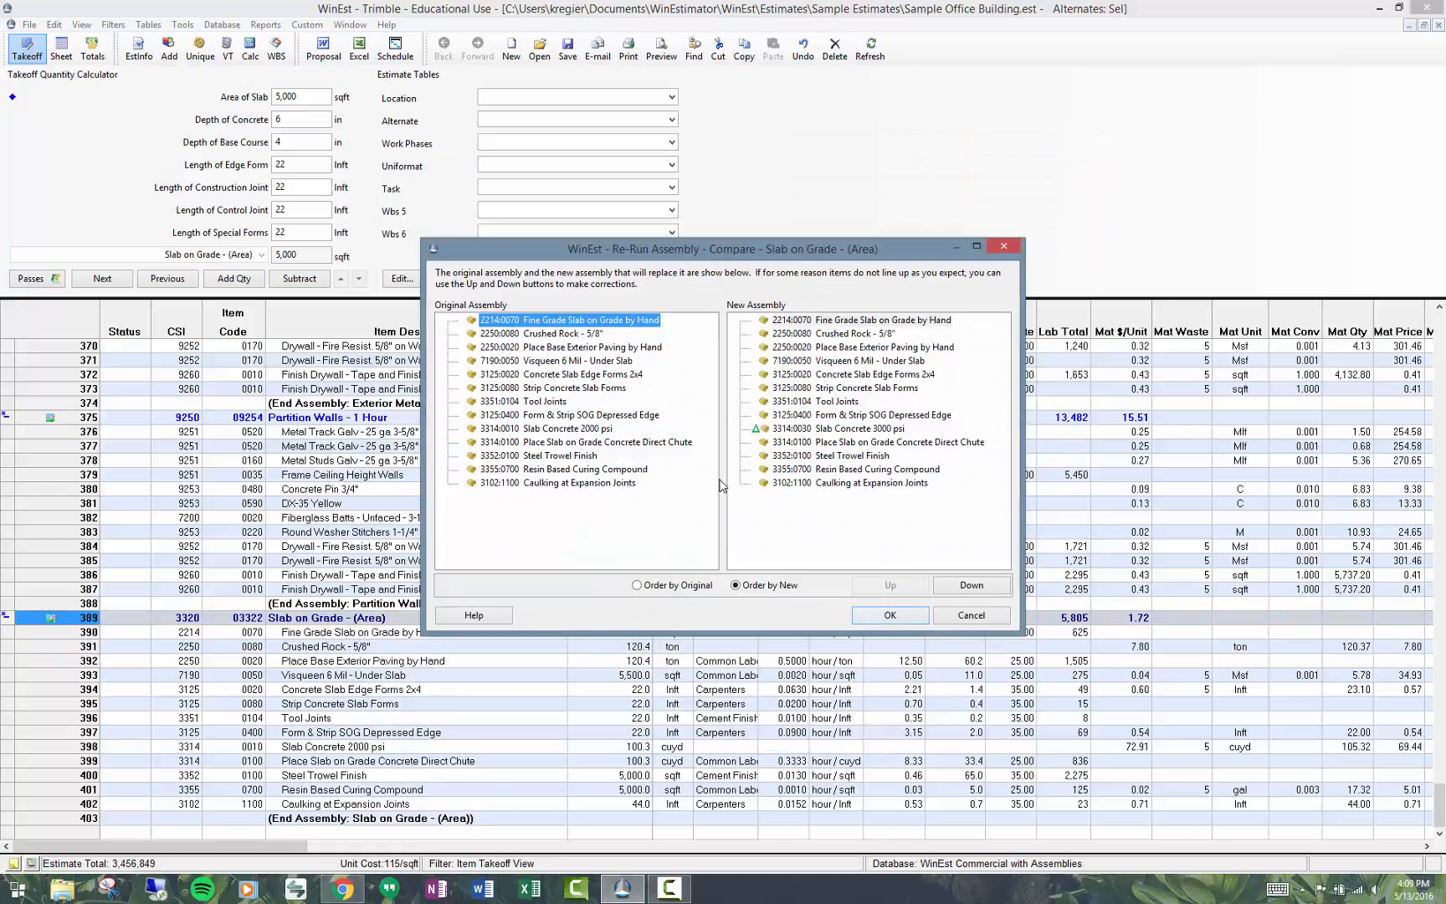
mouse_move(634, 391)
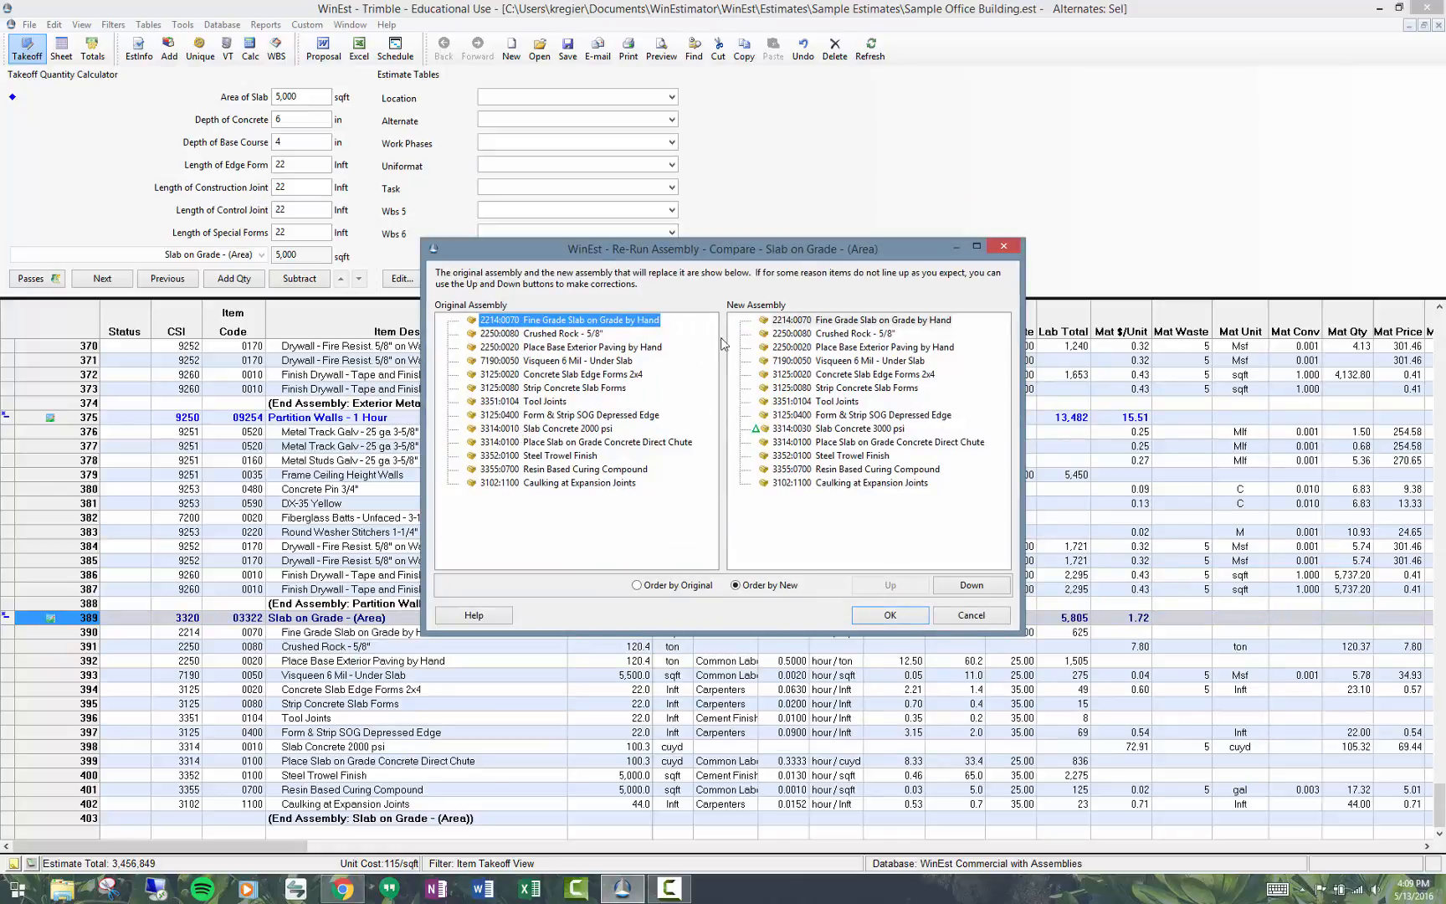
mouse_move(759, 441)
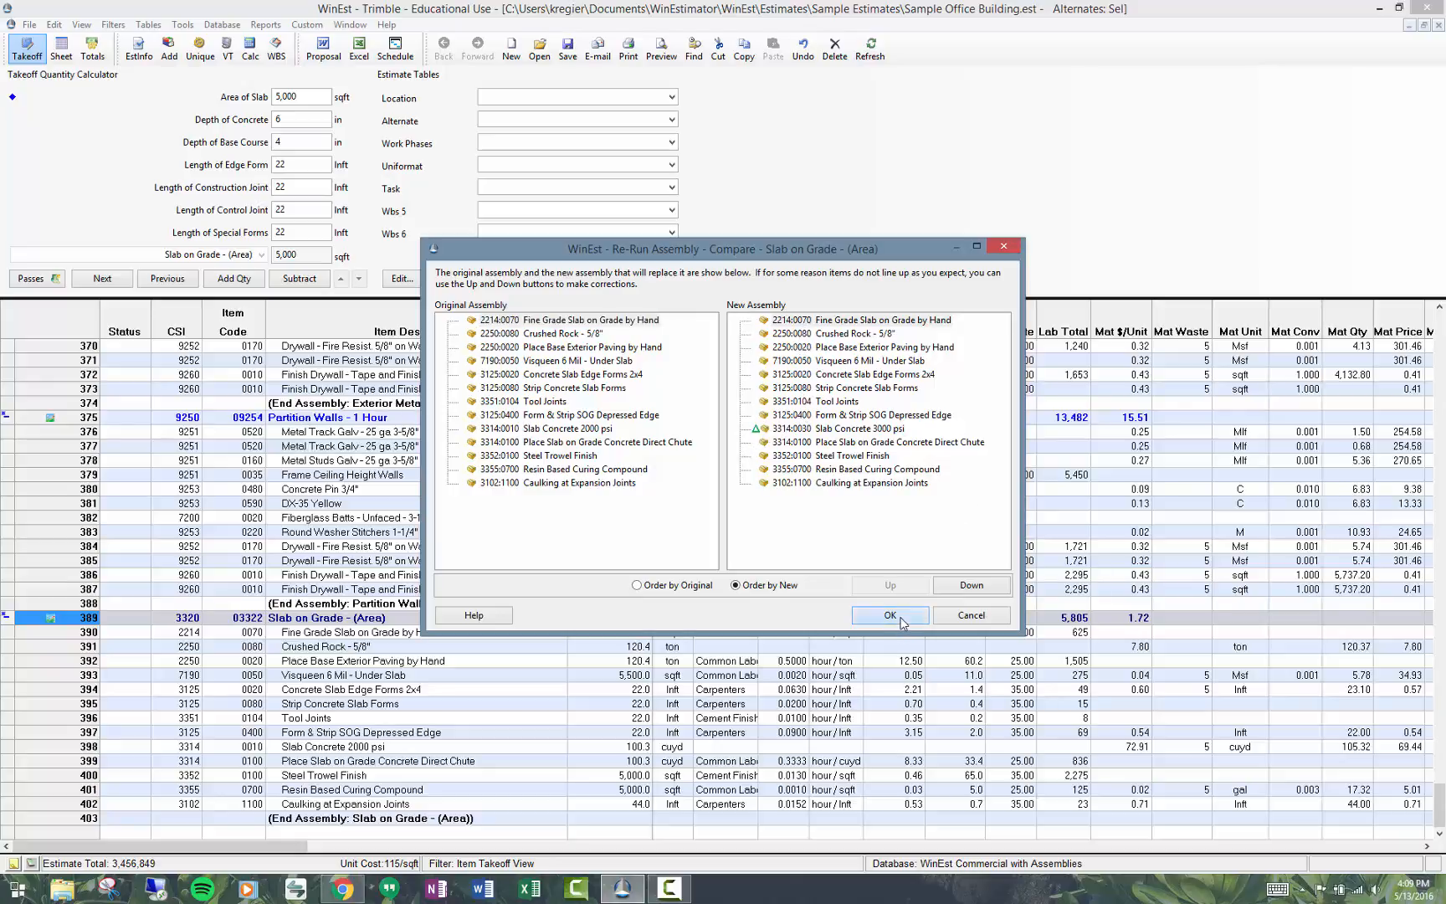
- Approve the Compare dialog replacing 2000 psi slab concrete with 3000 psi
left_click(889, 615)
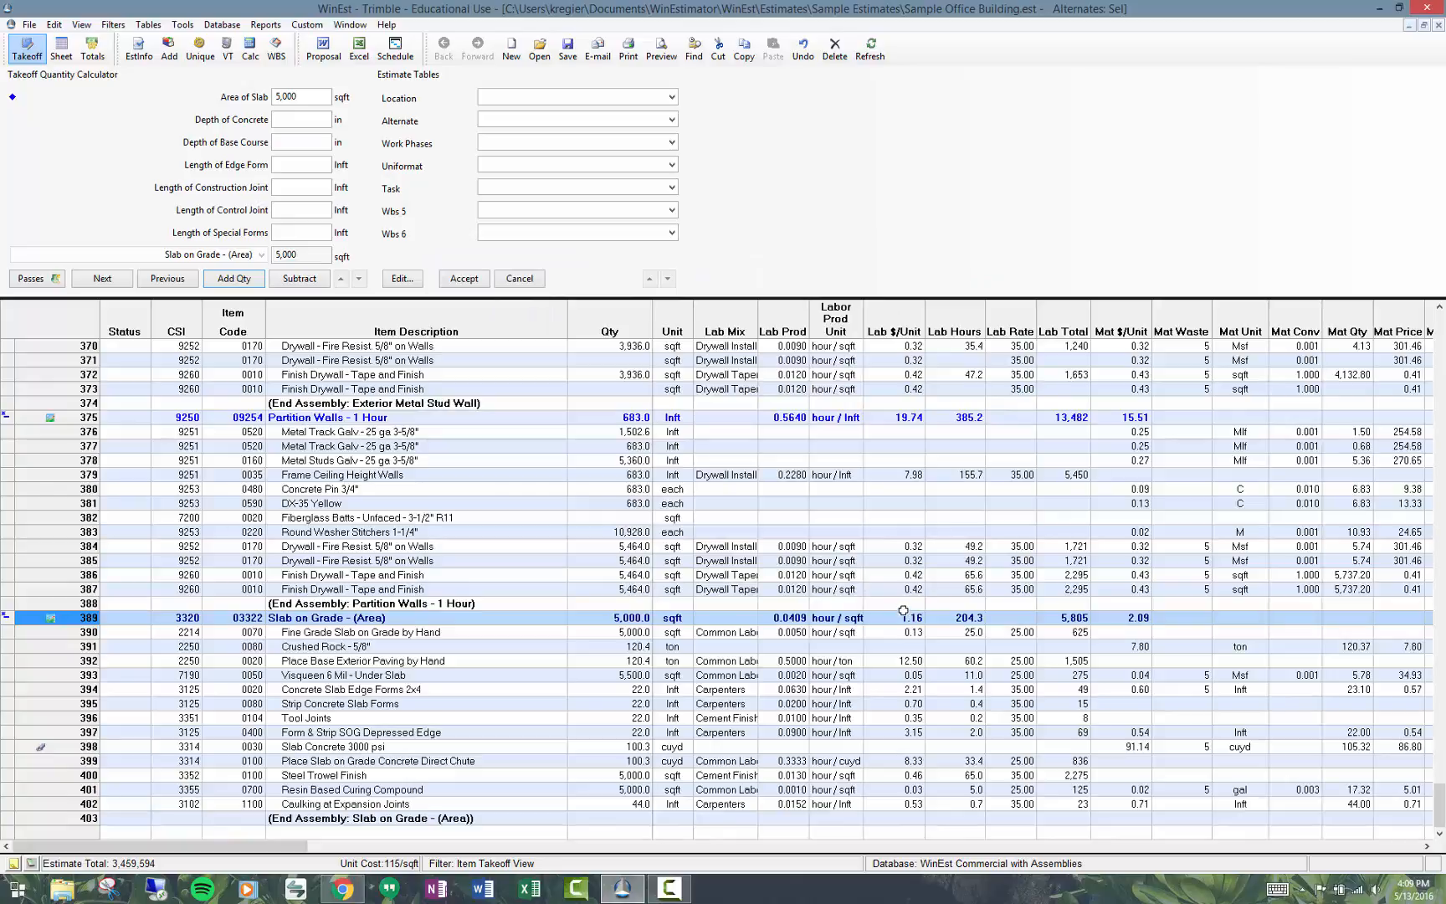
mouse_move(477, 693)
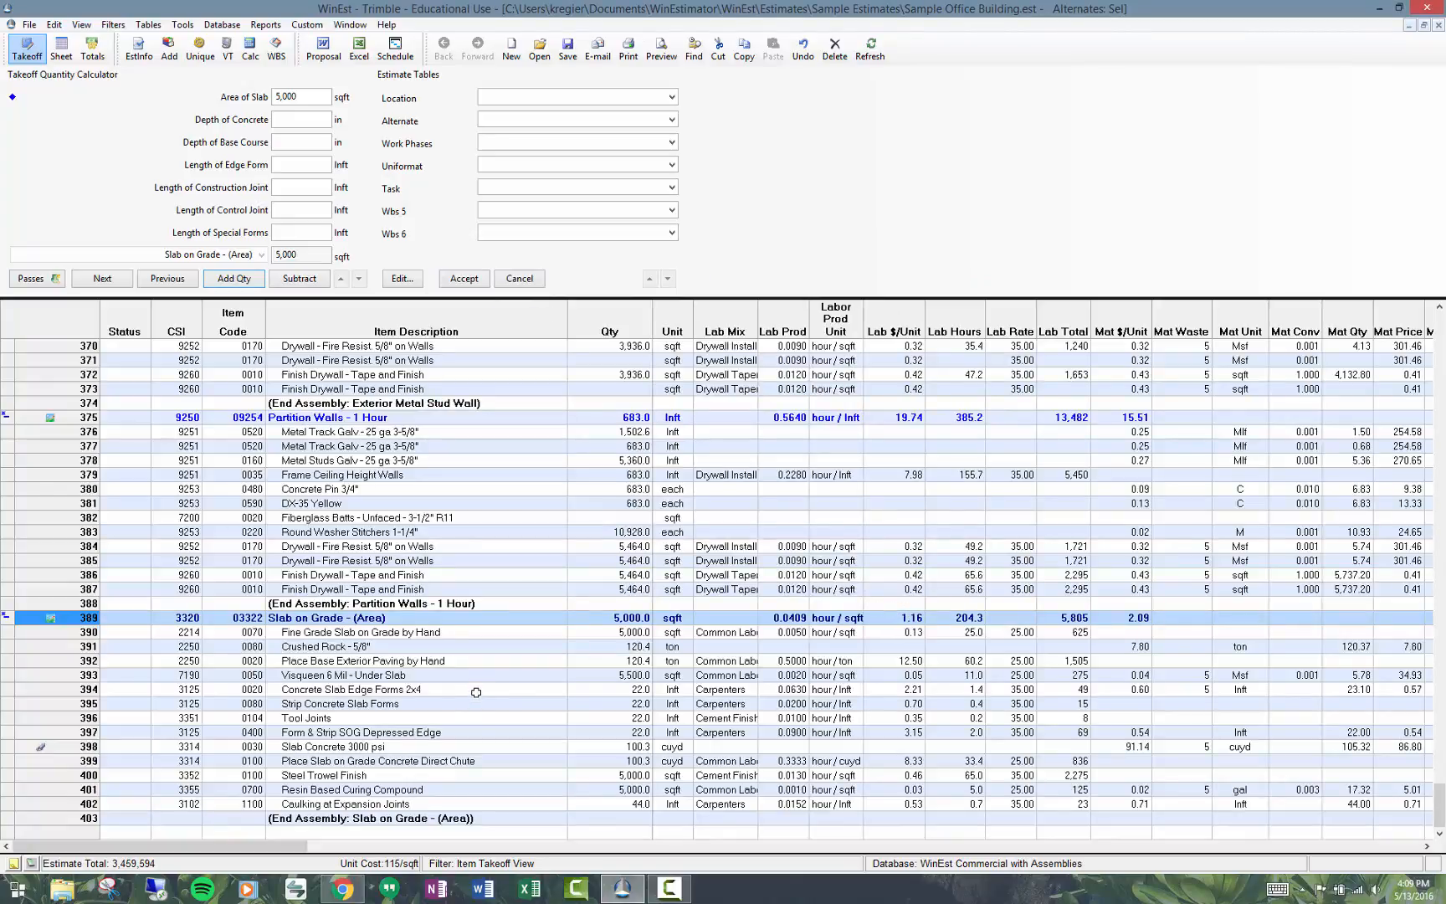